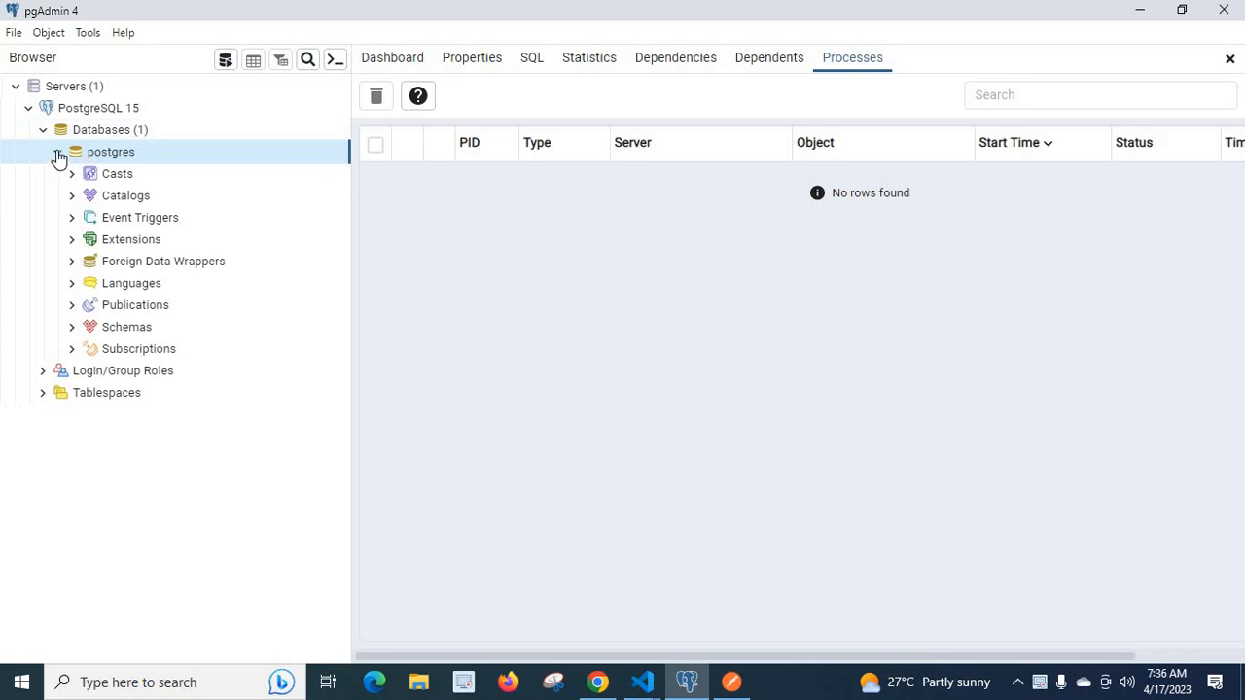
Add a database named 'technursery' under the PostgreSQL 15 server's Databases.
{"action": "right_click", "coordinate": [110, 130]}
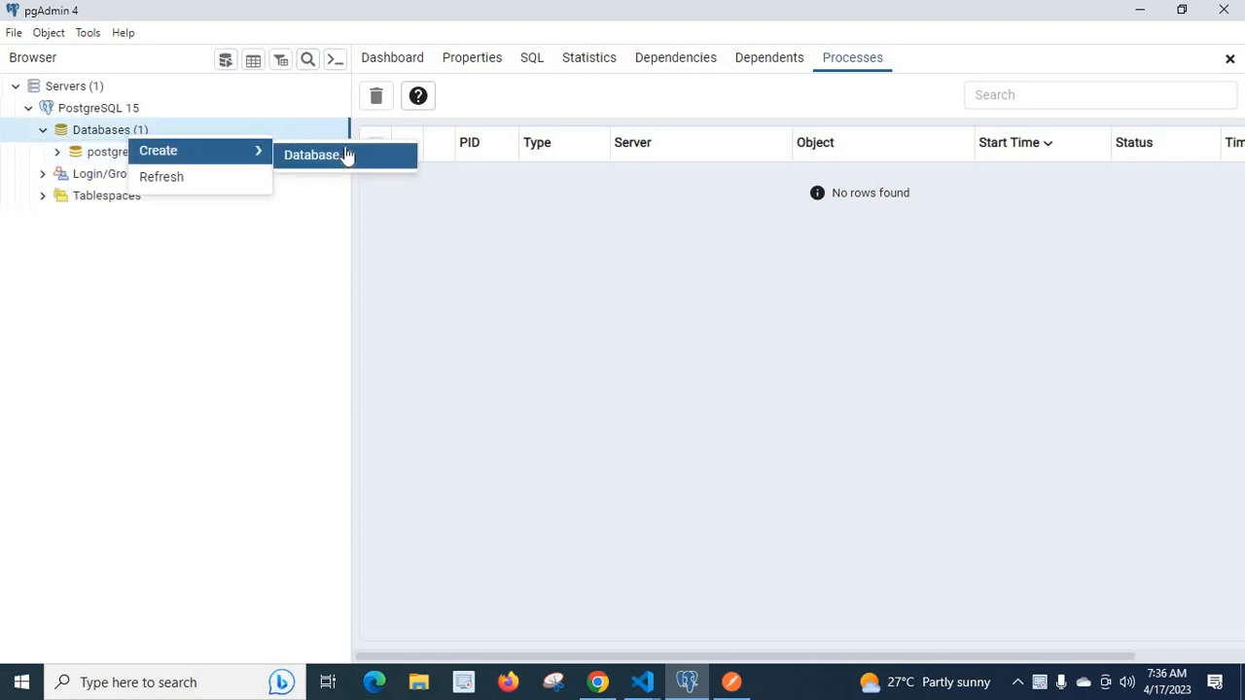
{"action": "left_click", "coordinate": [311, 154]}
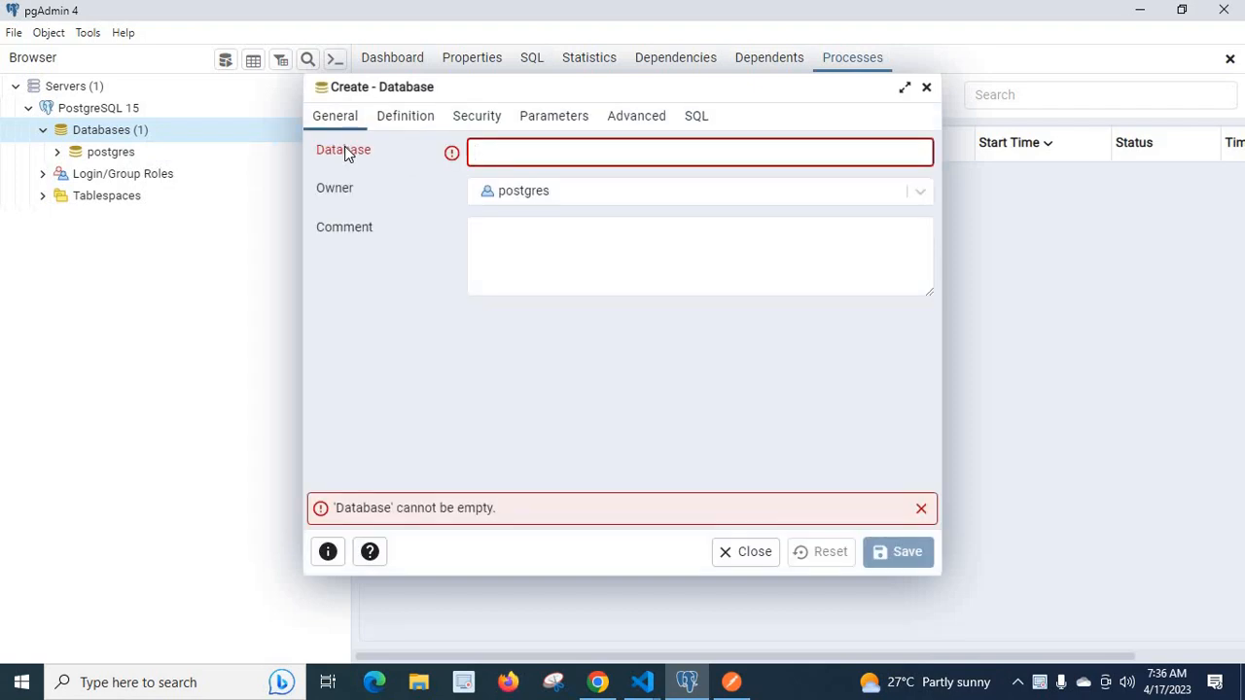
{"action": "type", "text": "technurs"}
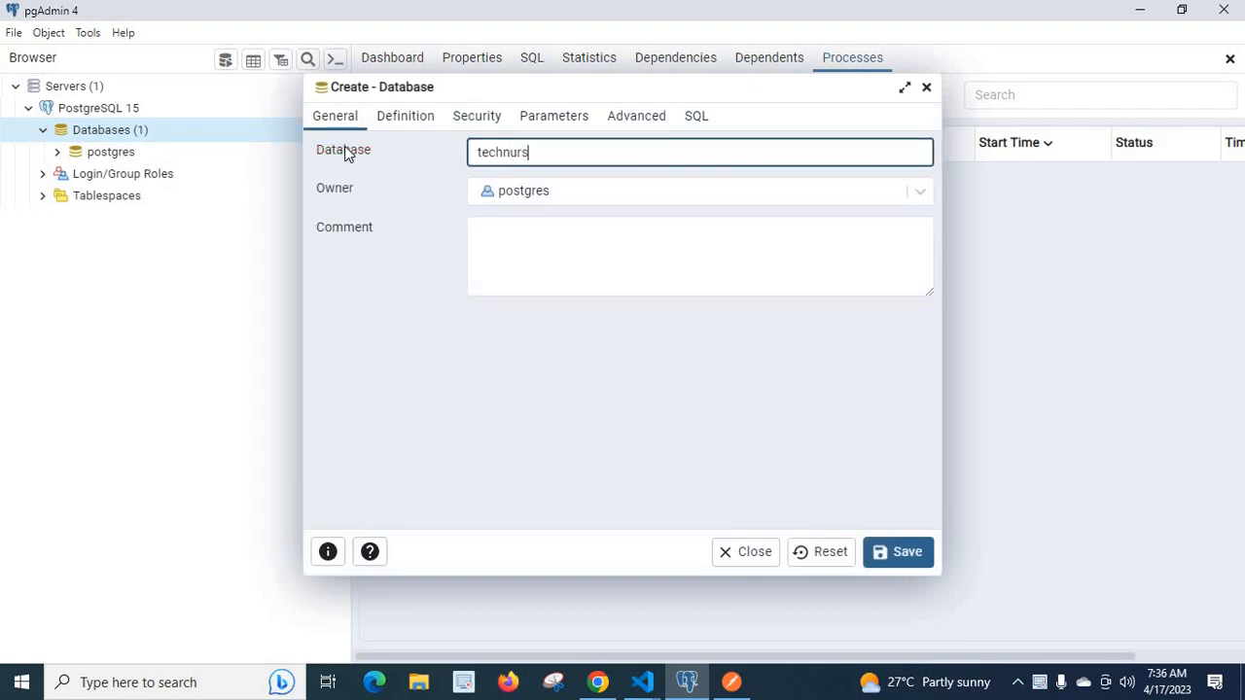
{"action": "type", "text": "ery"}
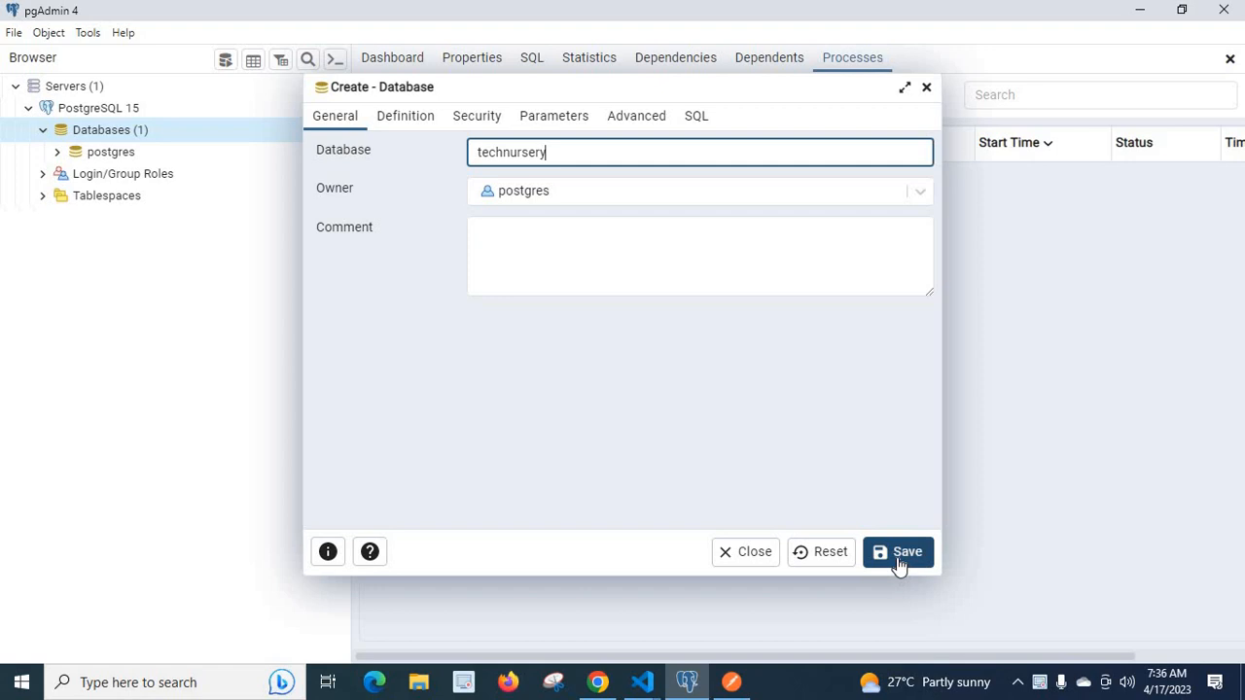
{"action": "left_click", "coordinate": [897, 551]}
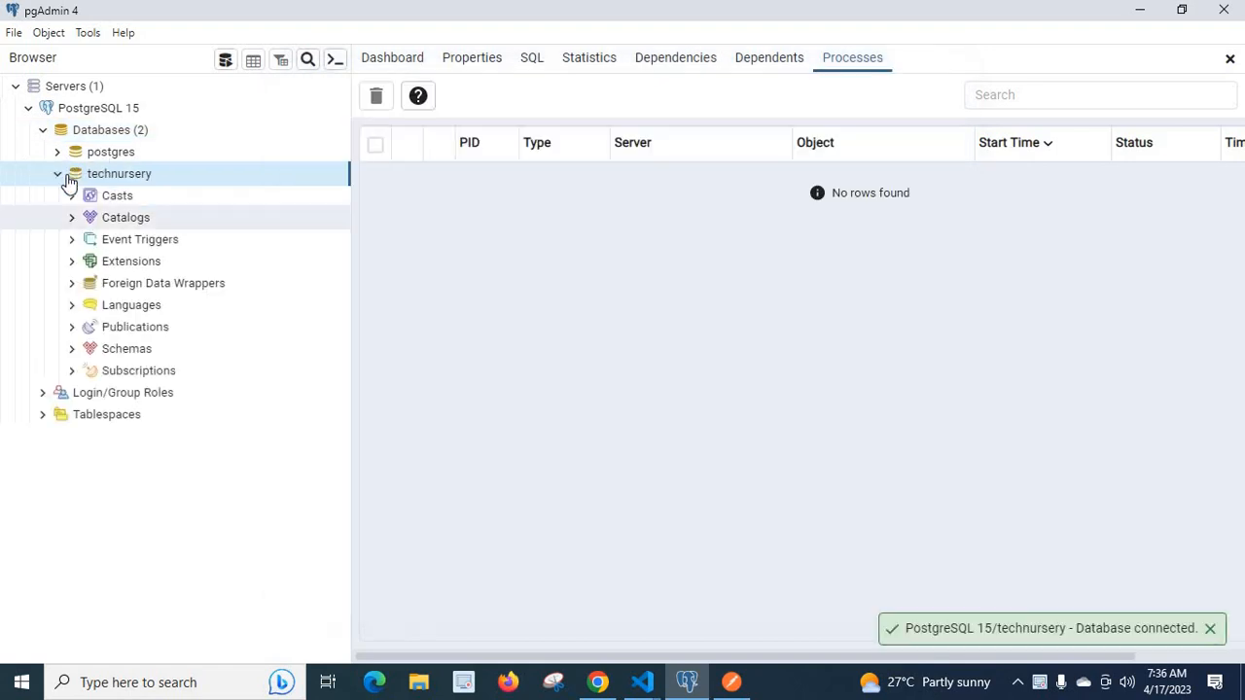
{"action": "mouse_move", "coordinate": [127, 348]}
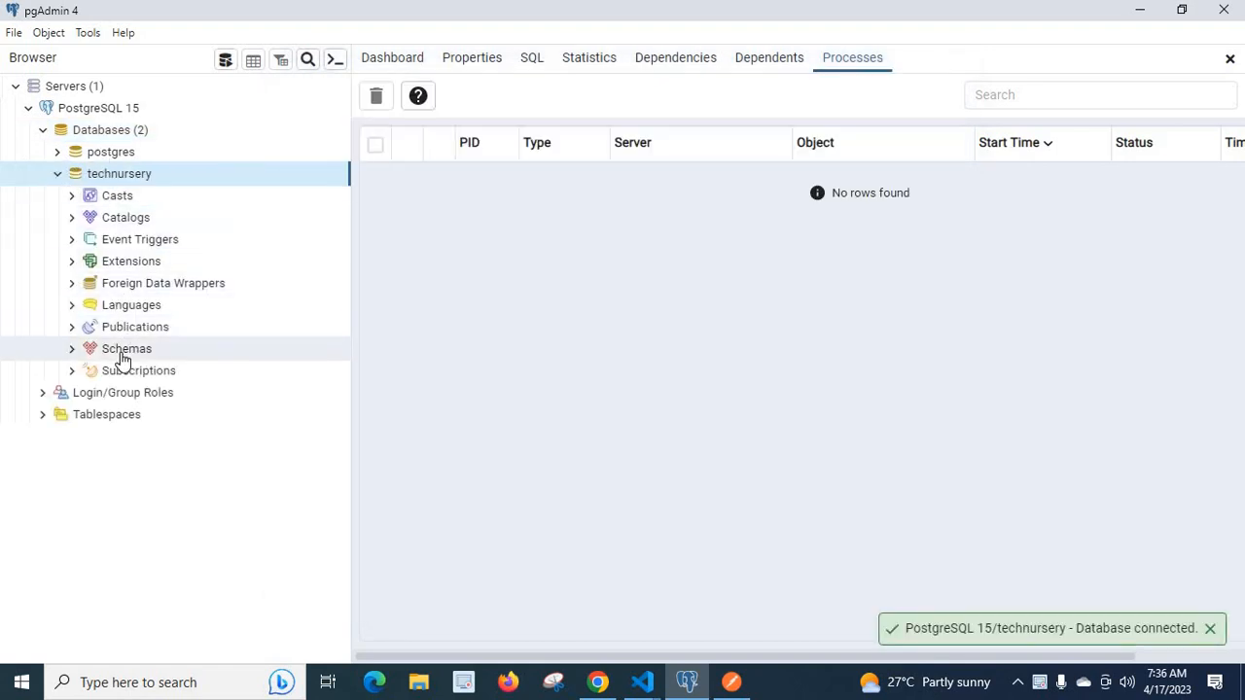
Create a schema named 'techone' in the technursery database.
{"action": "right_click", "coordinate": [126, 348]}
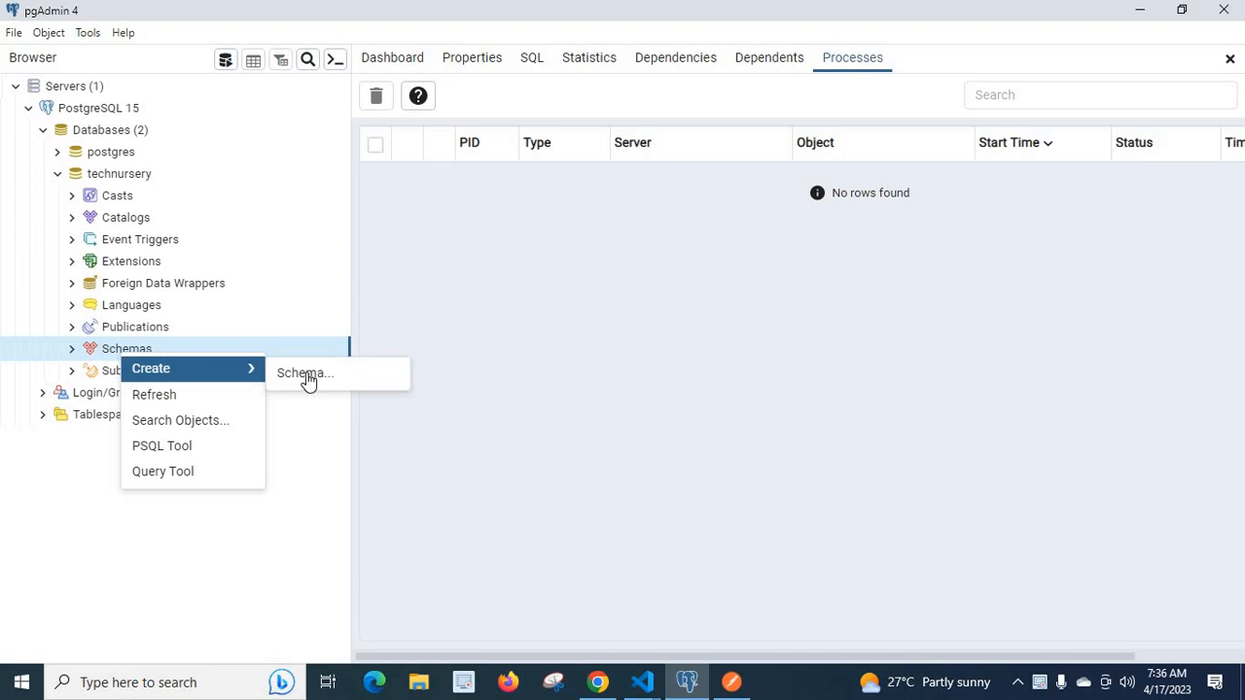
{"action": "left_click", "coordinate": [305, 373]}
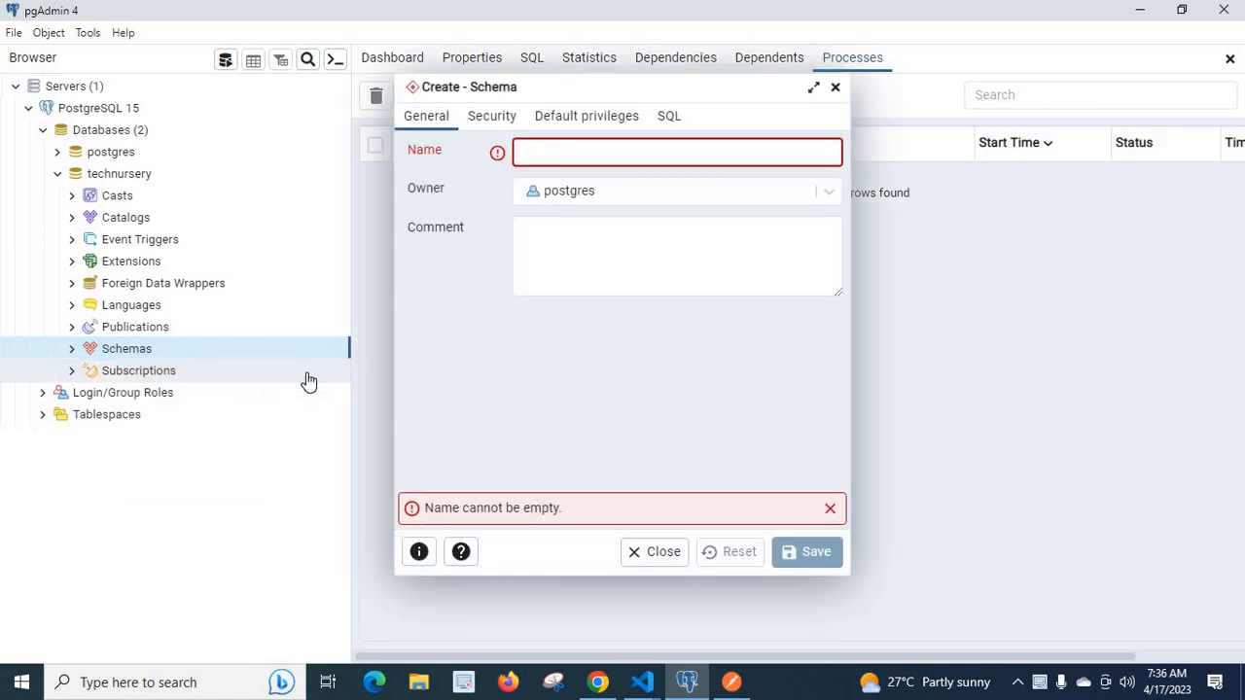
{"action": "type", "text": "techone"}
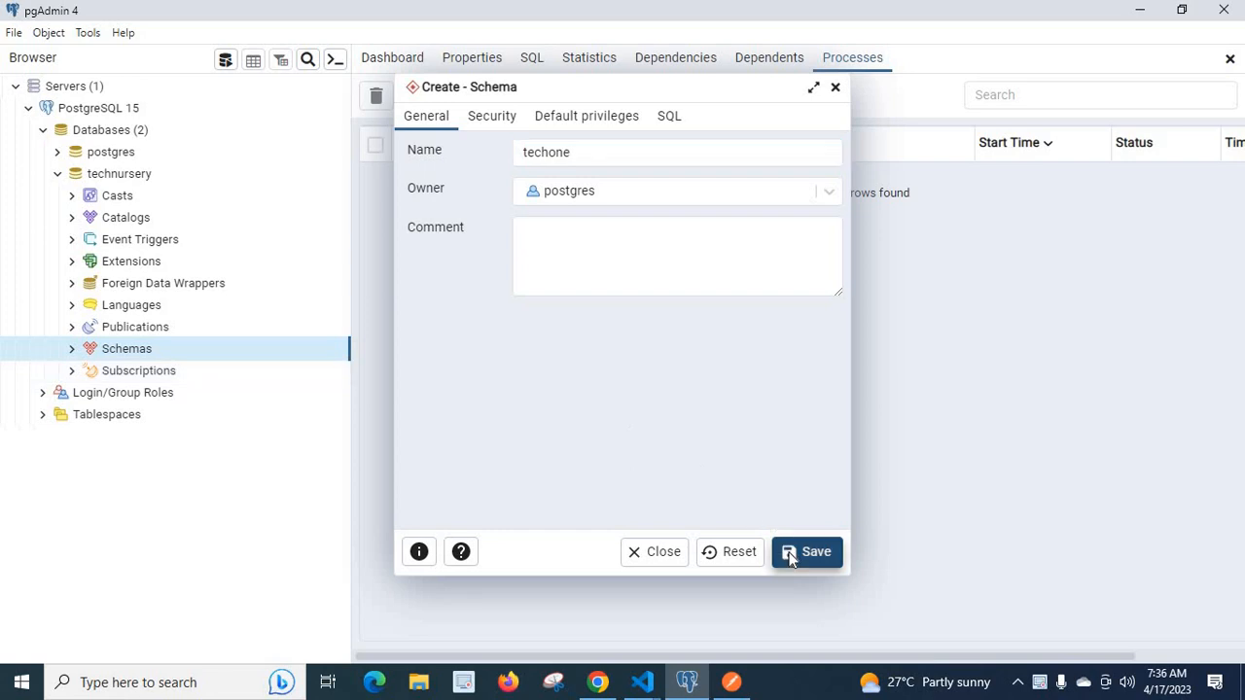
{"action": "left_click", "coordinate": [807, 551]}
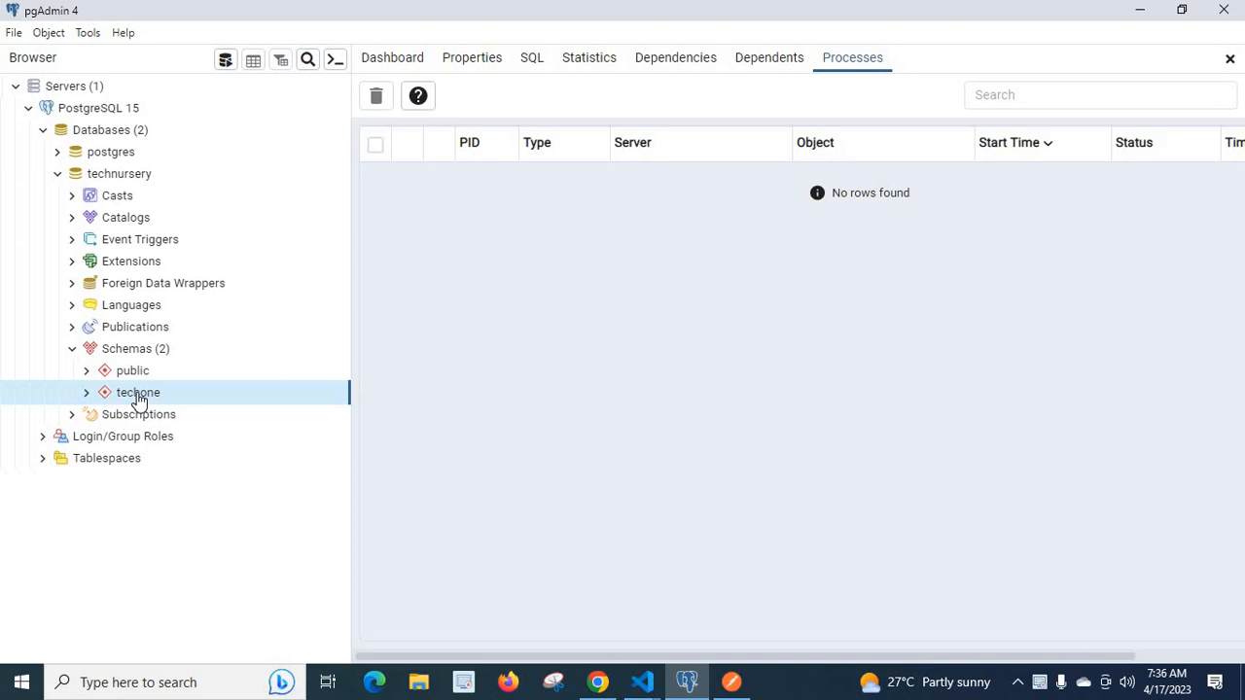
{"action": "mouse_move", "coordinate": [137, 353]}
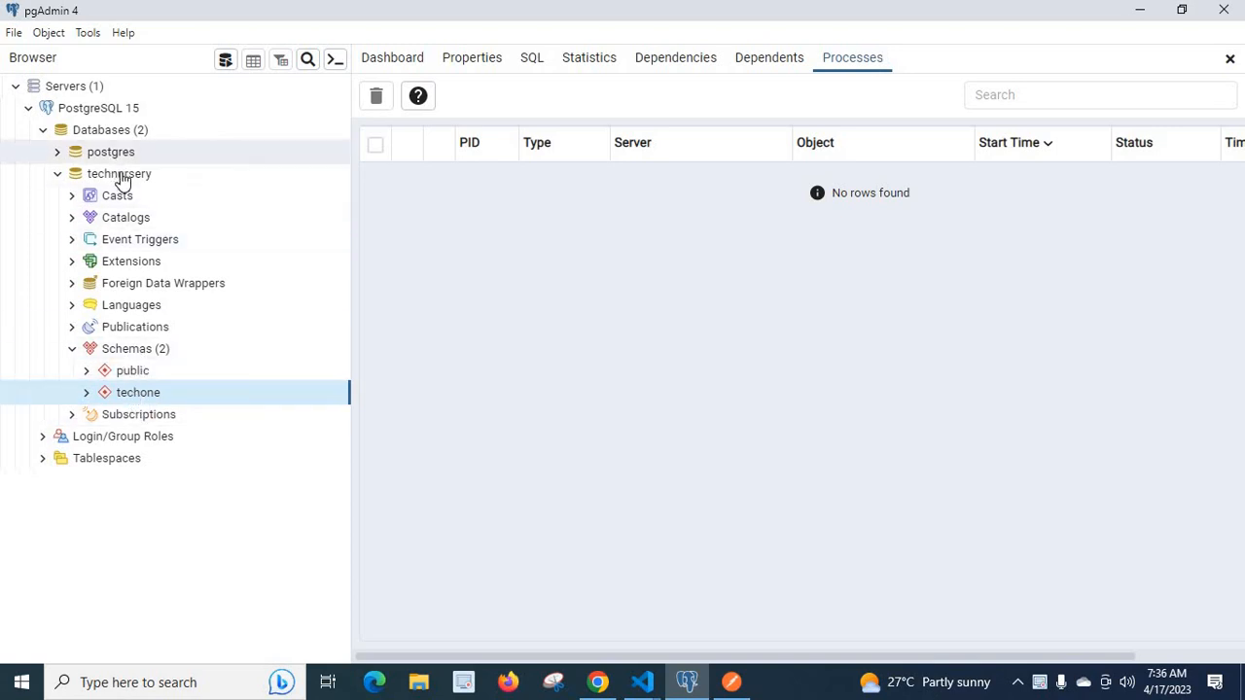
{"action": "mouse_move", "coordinate": [175, 399]}
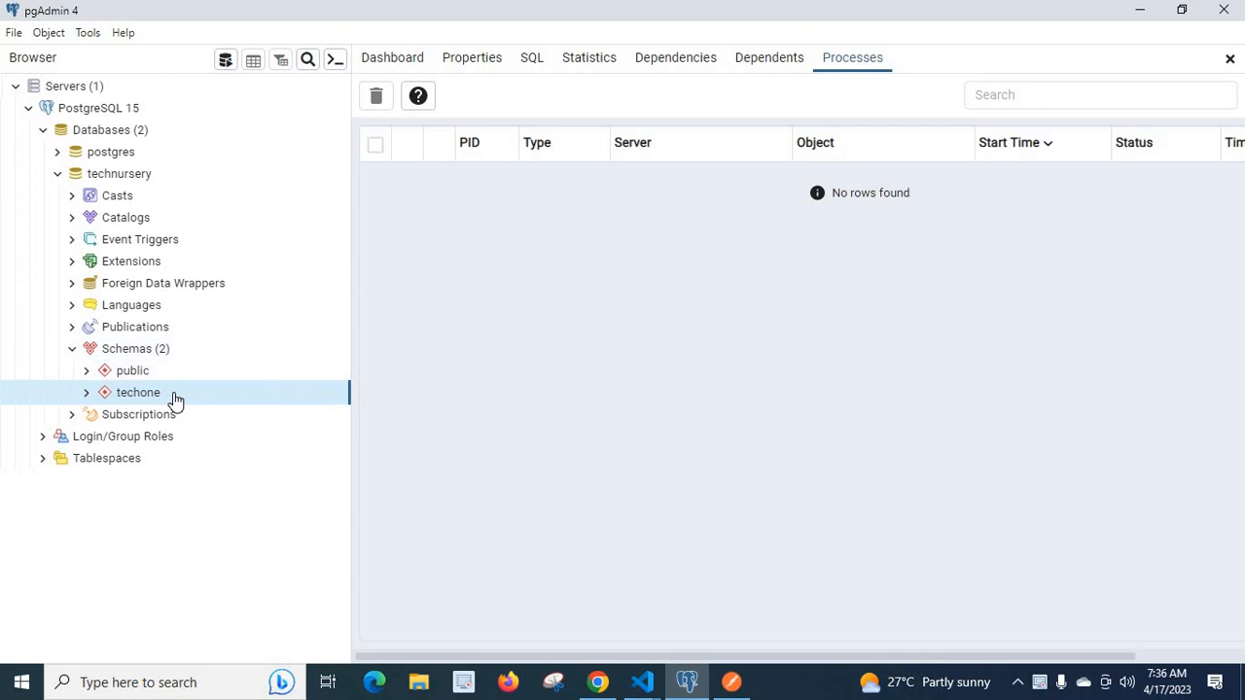
In the Query Tool, run CREATE TABLE employee(id int not null), re-executing after a correction.
{"action": "right_click", "coordinate": [138, 392]}
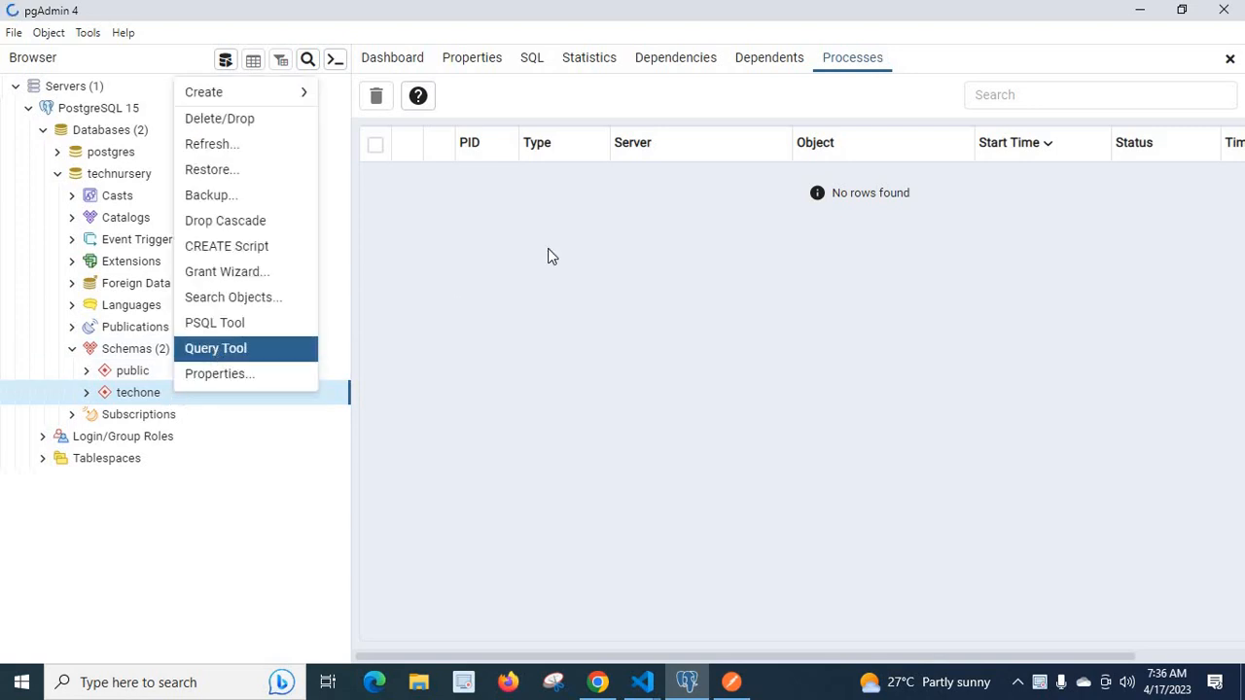
{"action": "left_click", "coordinate": [216, 349]}
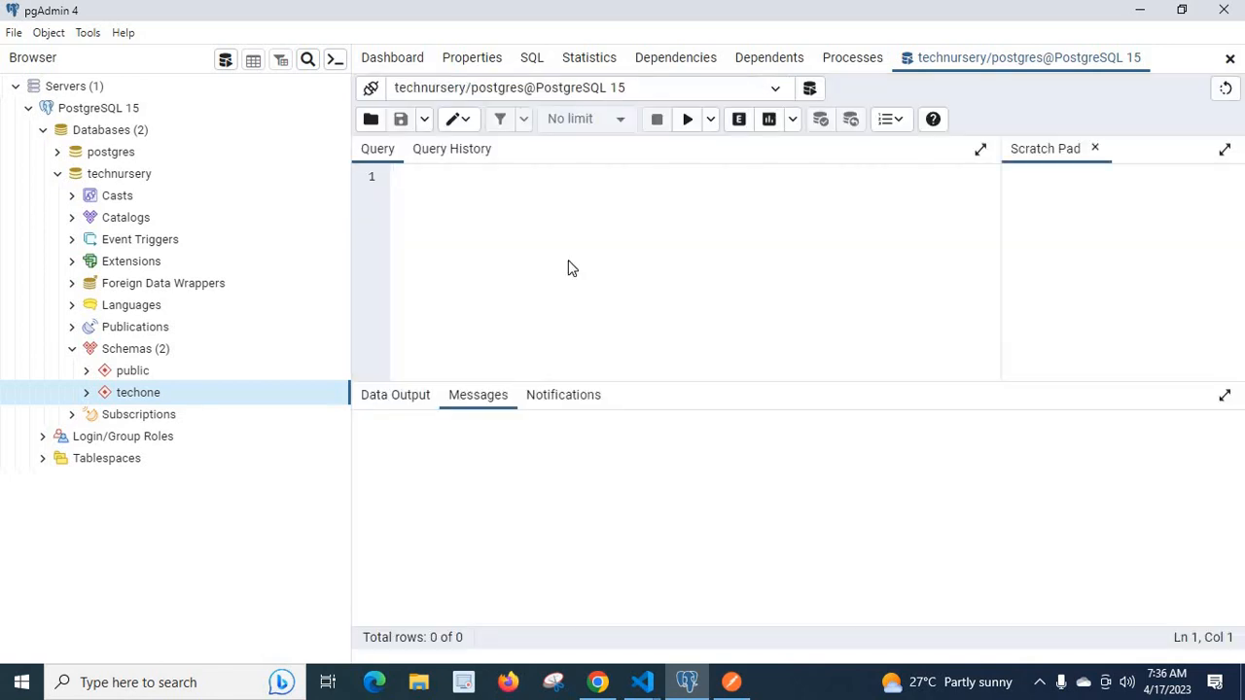
{"action": "type", "text": "create t"}
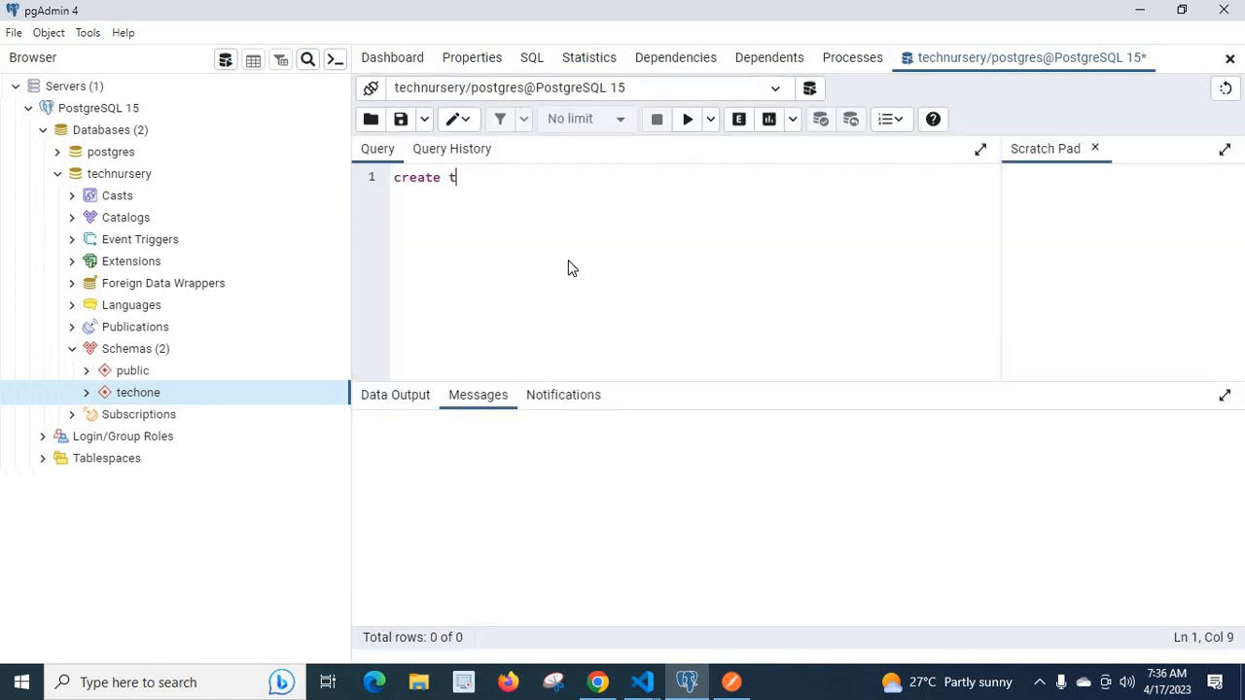
{"action": "type", "text": "able emplo"}
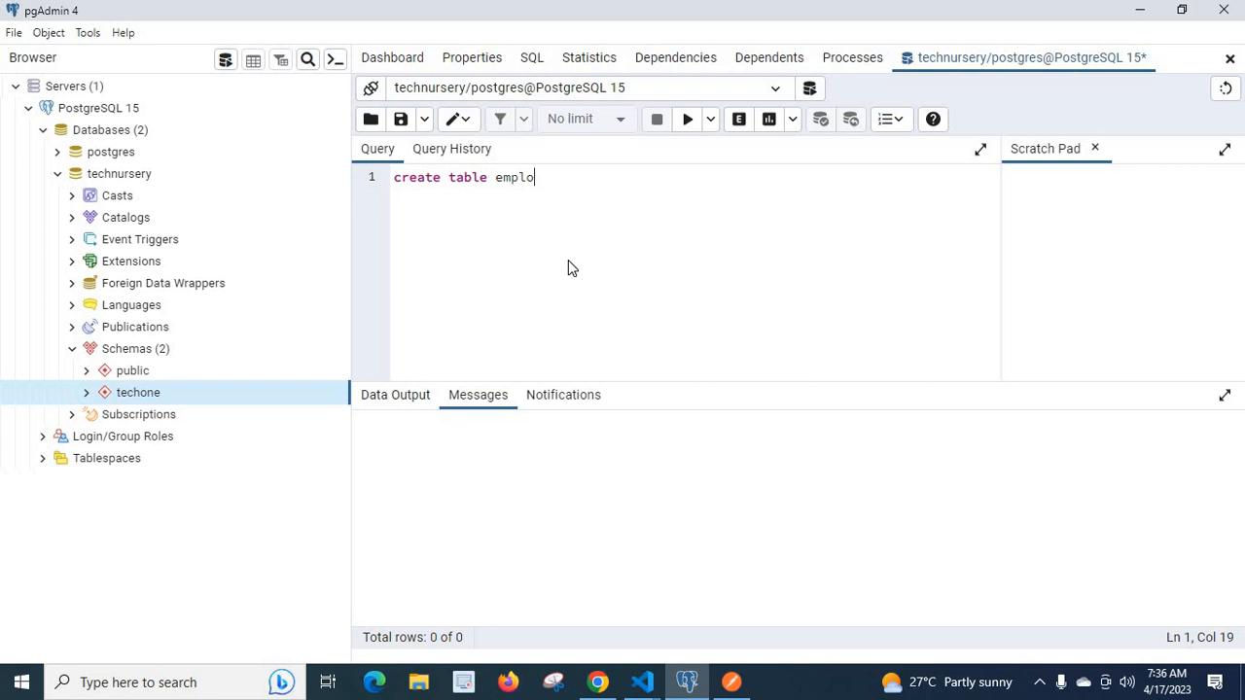
{"action": "type", "text": "yee()"}
{"action": "type", "text": "id int notnu)"}
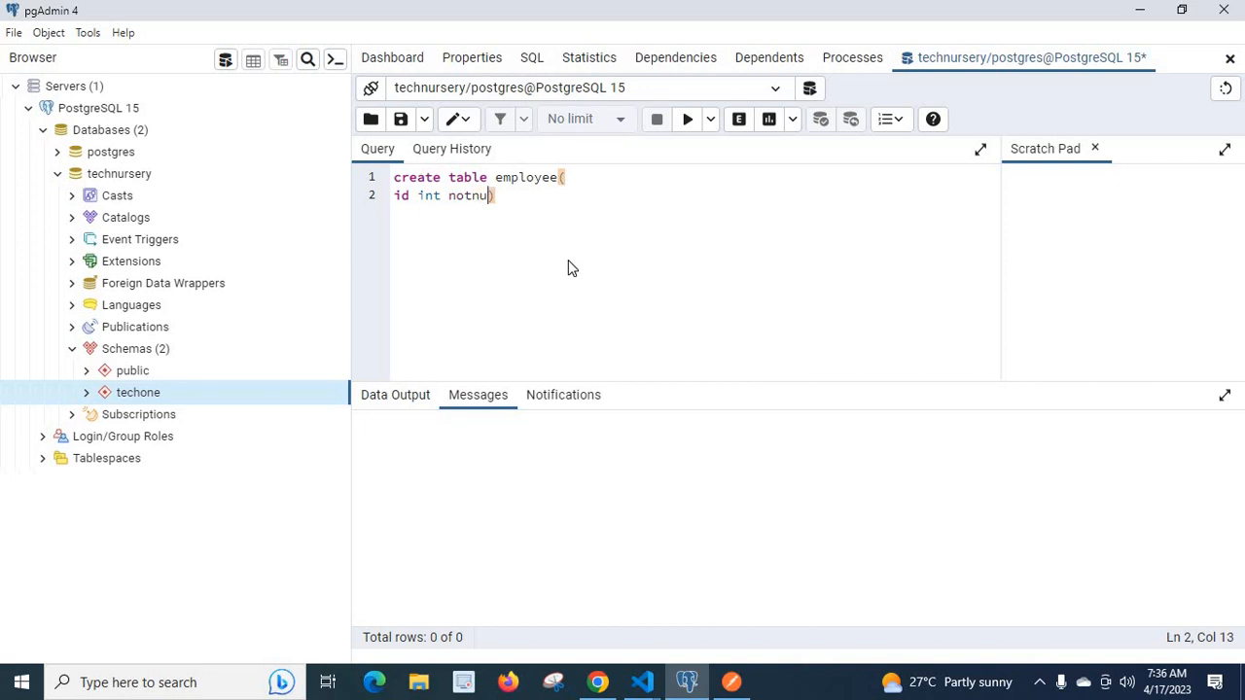
{"action": "type", "text": "ll"}
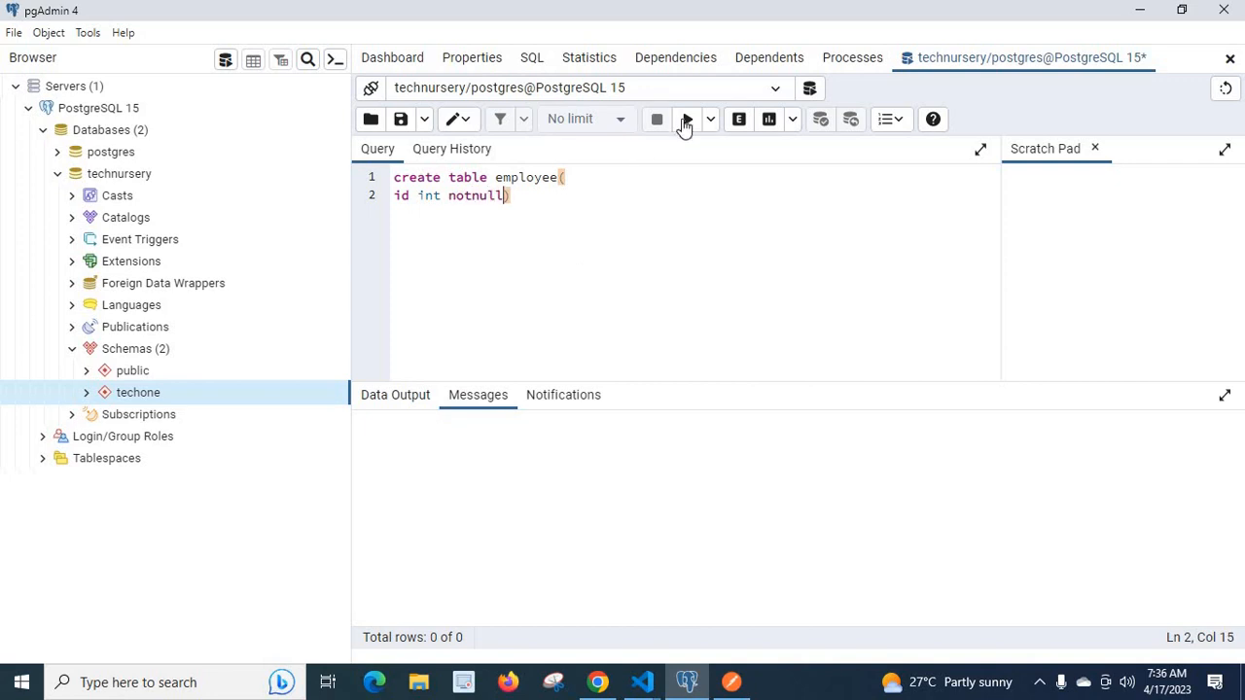
{"action": "left_click", "coordinate": [685, 119]}
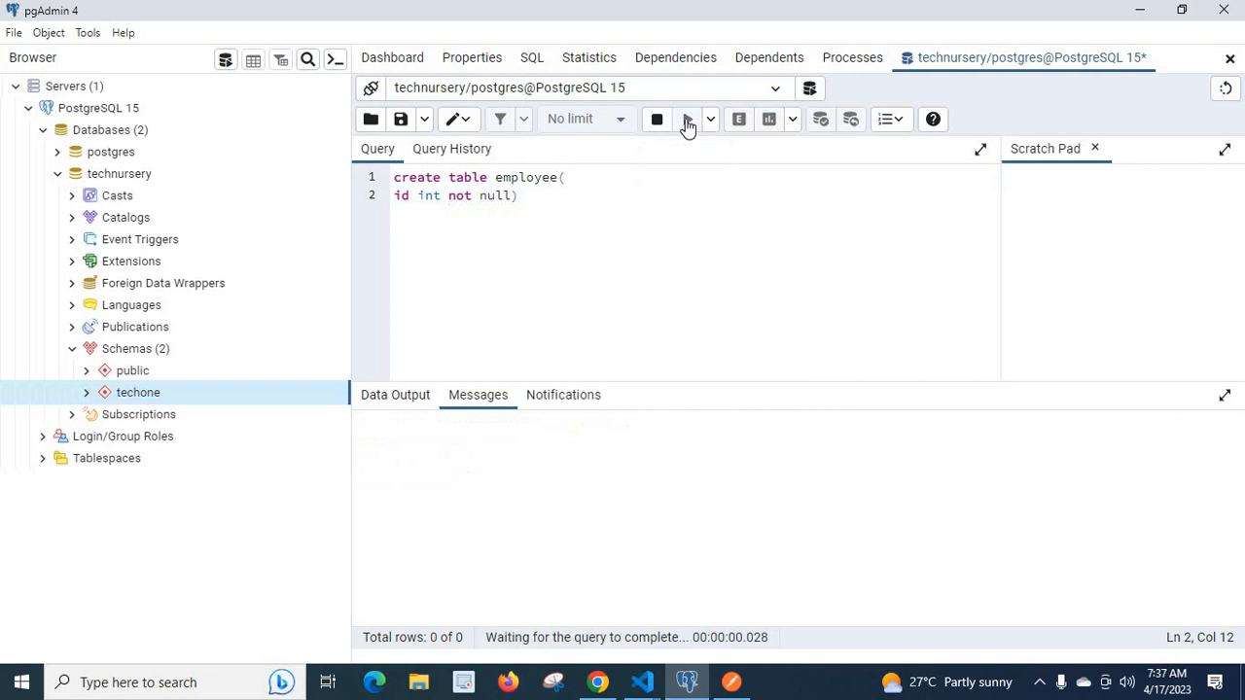
{"action": "left_click", "coordinate": [687, 118]}
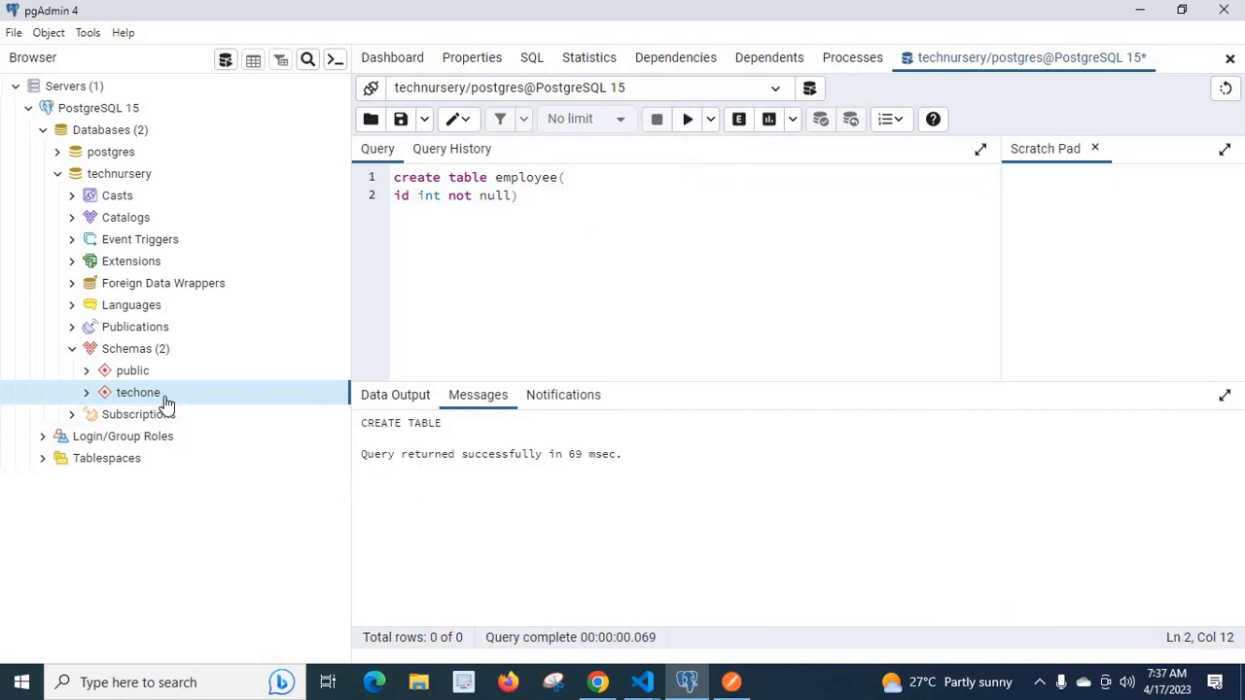
Refresh the techone schema and expand its Tables to check for employee.
{"action": "right_click", "coordinate": [138, 392]}
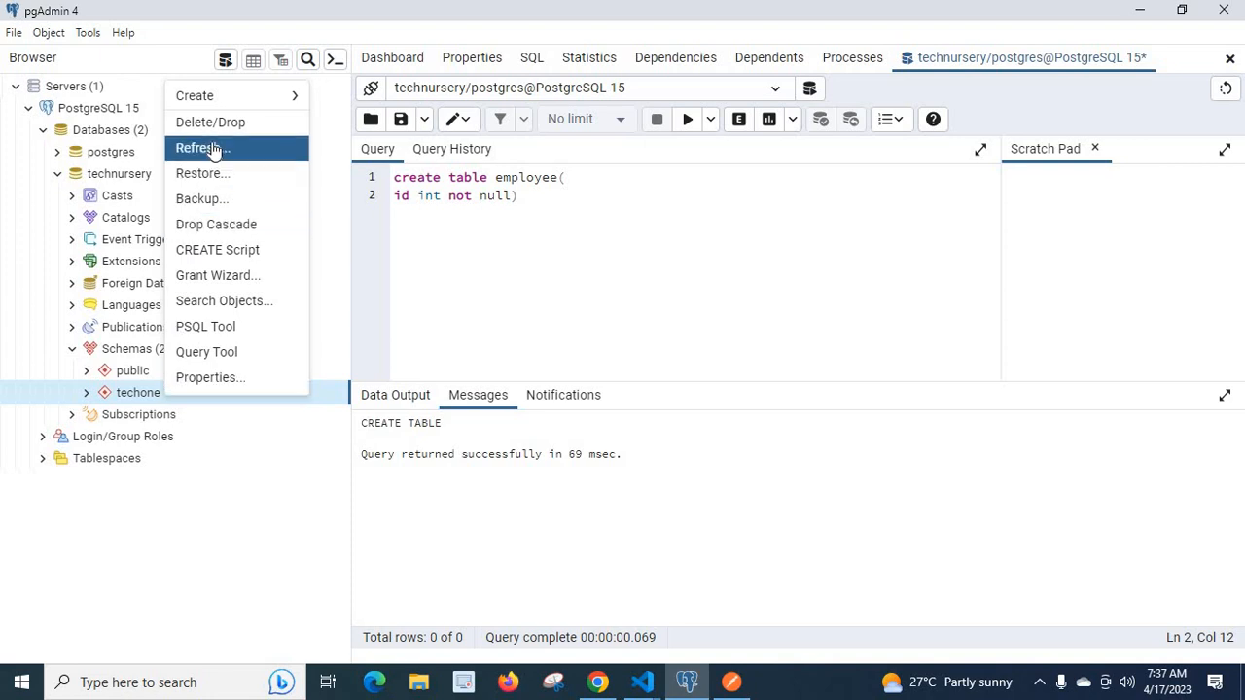
{"action": "left_click", "coordinate": [201, 147]}
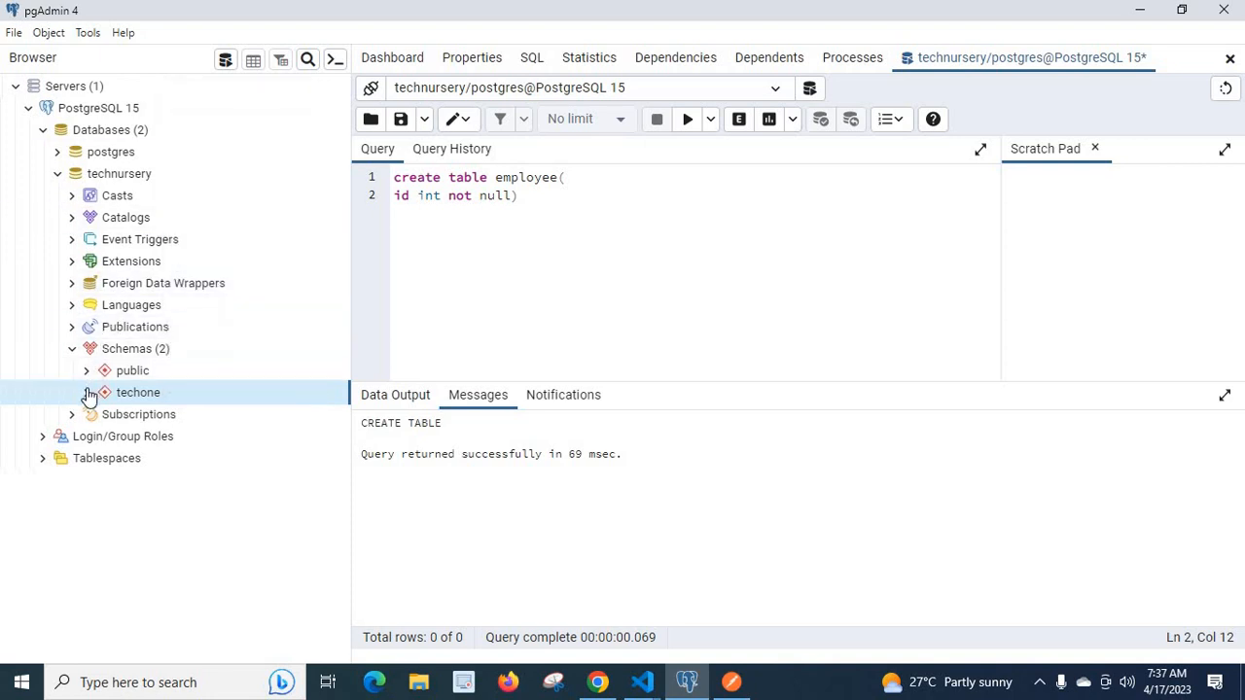
{"action": "left_click", "coordinate": [86, 392]}
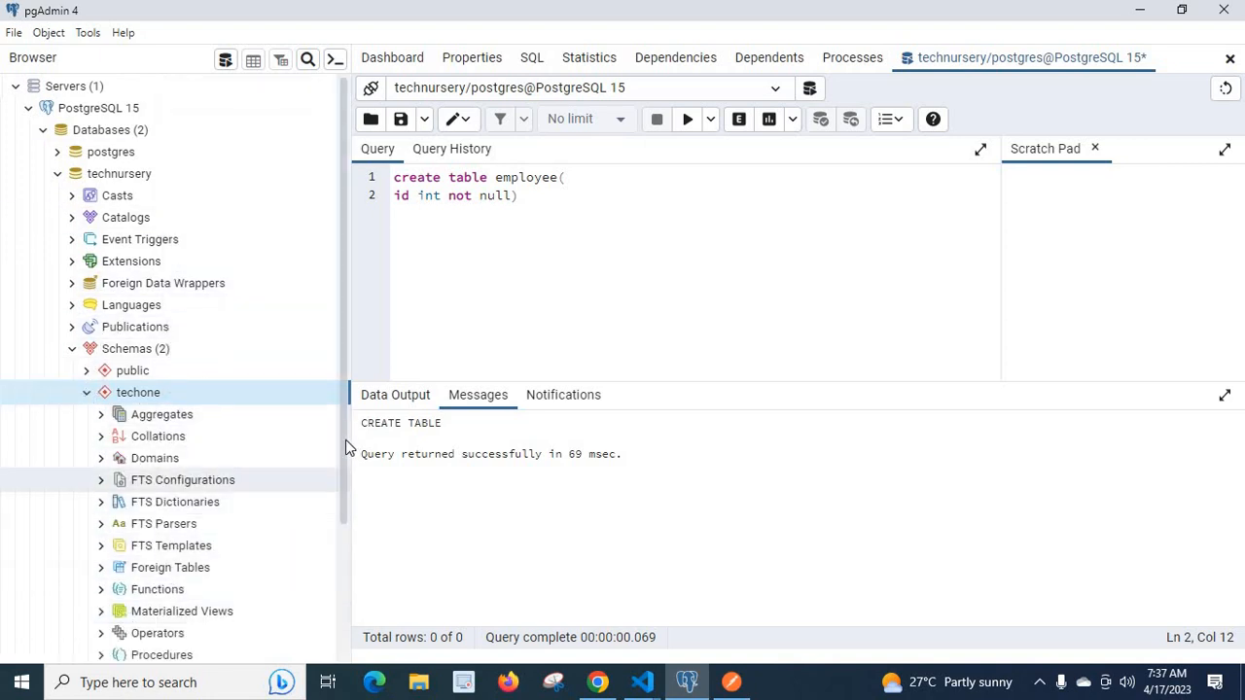
{"action": "scroll", "scroll_direction": "down", "scroll_amount": 3}
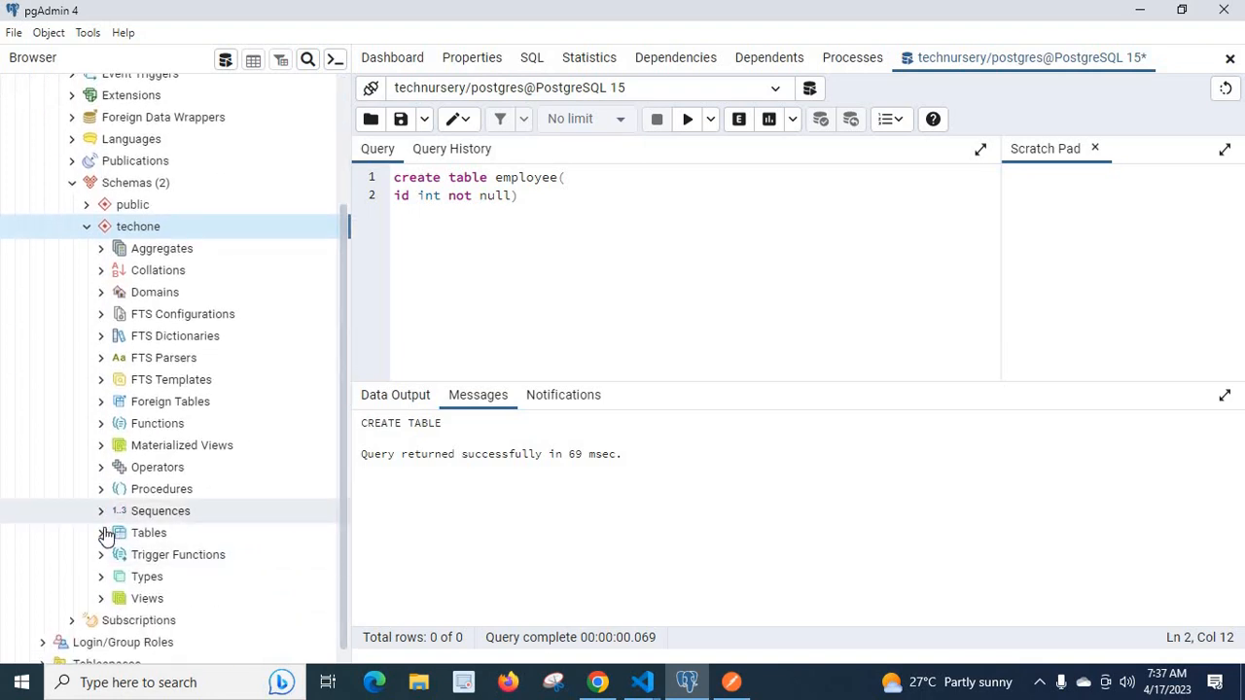
{"action": "left_click", "coordinate": [149, 532]}
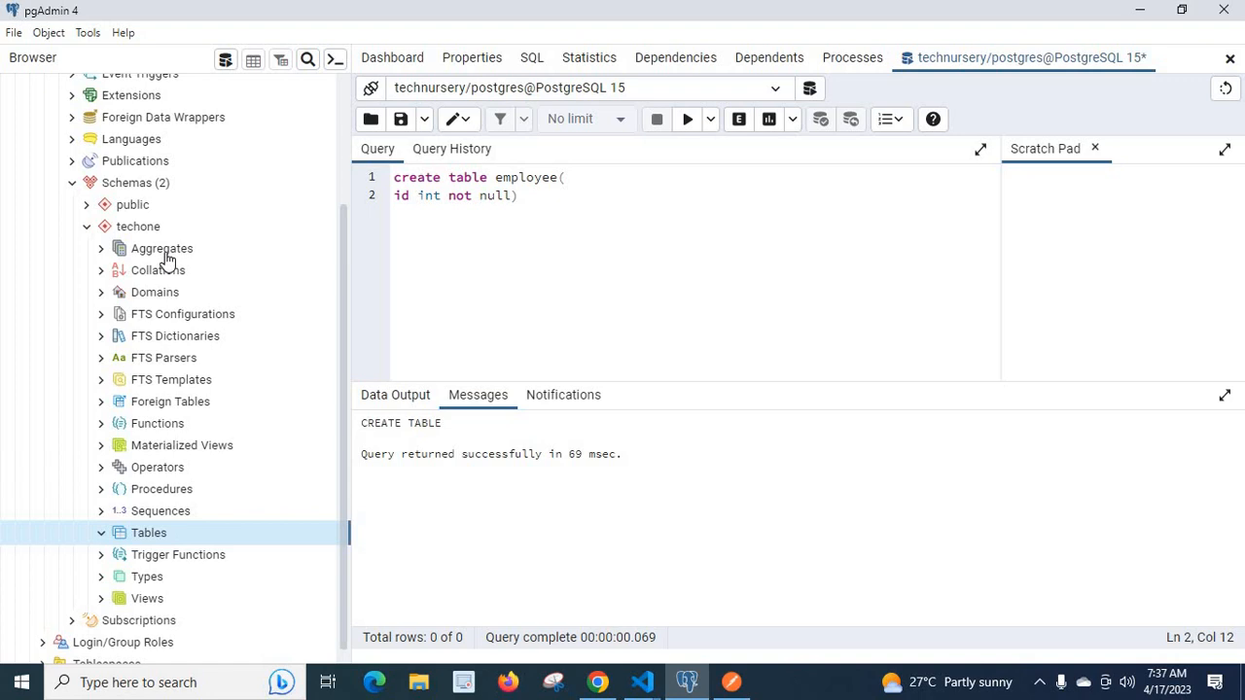
{"action": "mouse_move", "coordinate": [92, 231]}
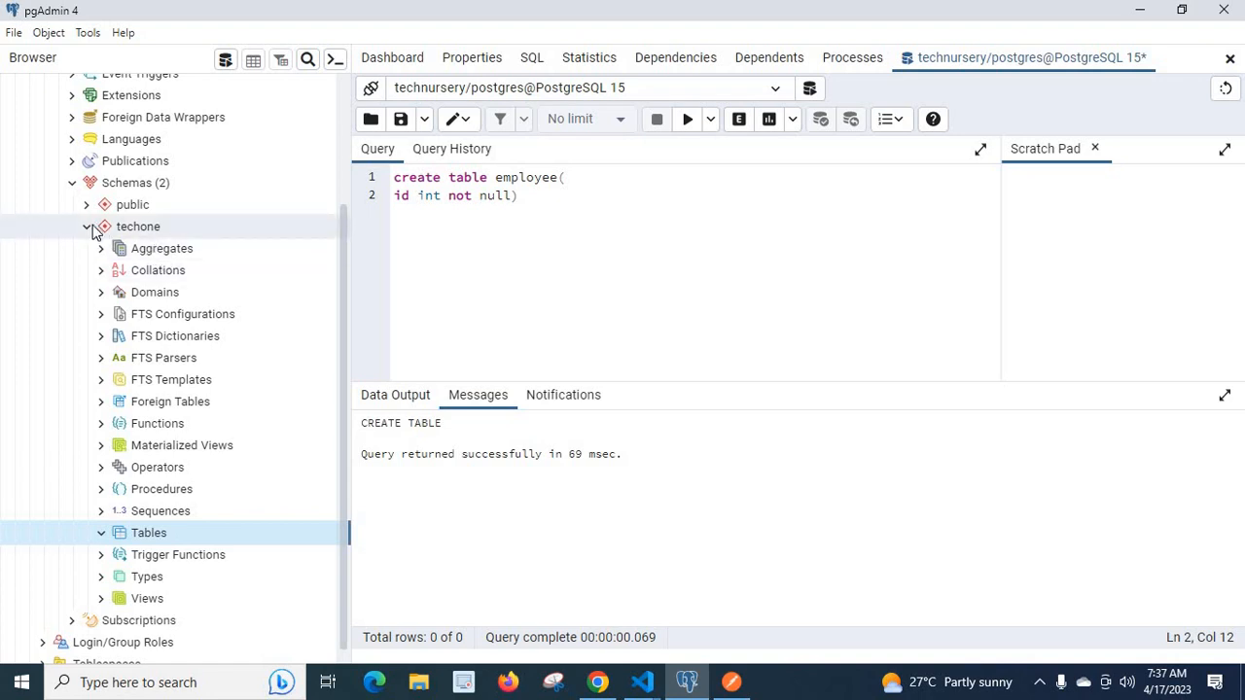
Collapse techone and expand the public schema's Tables instead.
{"action": "left_click", "coordinate": [88, 227]}
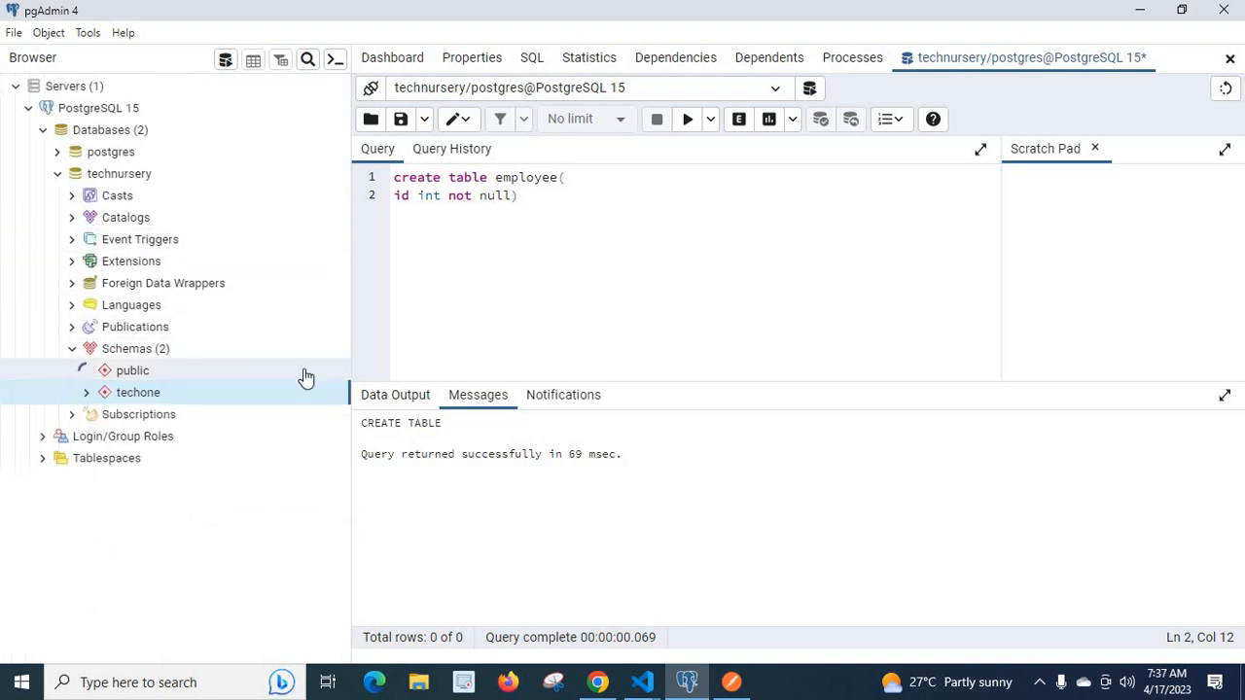
{"action": "left_click", "coordinate": [85, 370]}
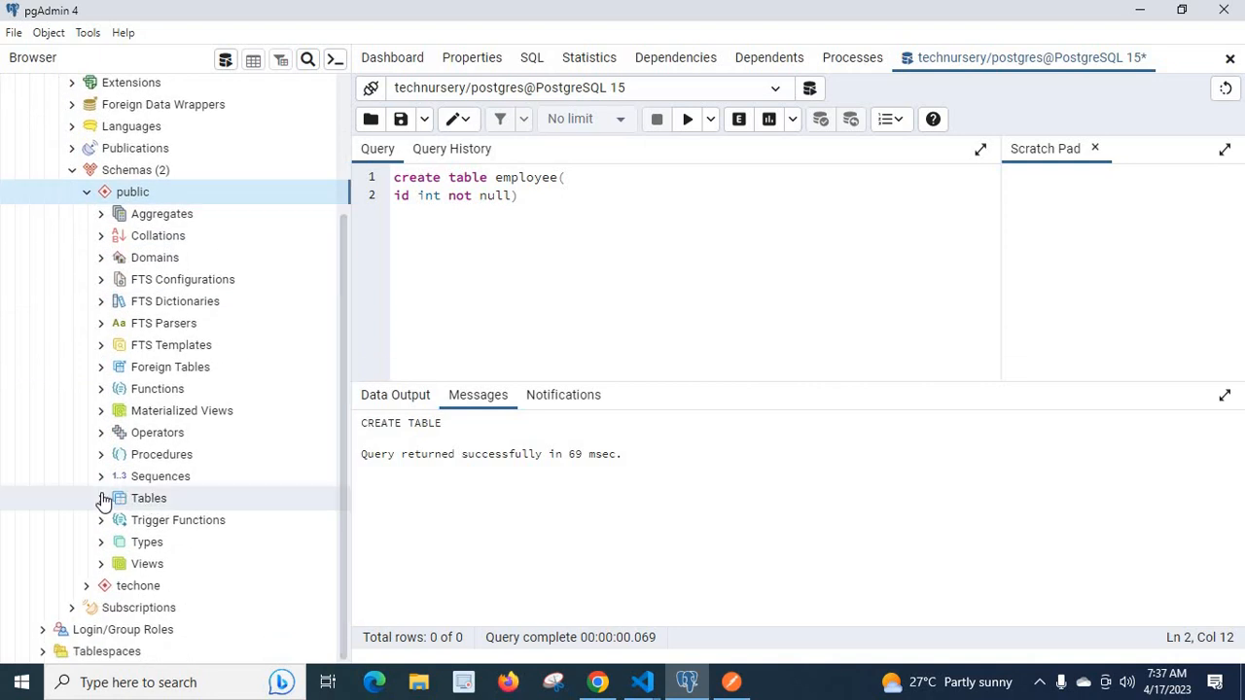
{"action": "left_click", "coordinate": [102, 498]}
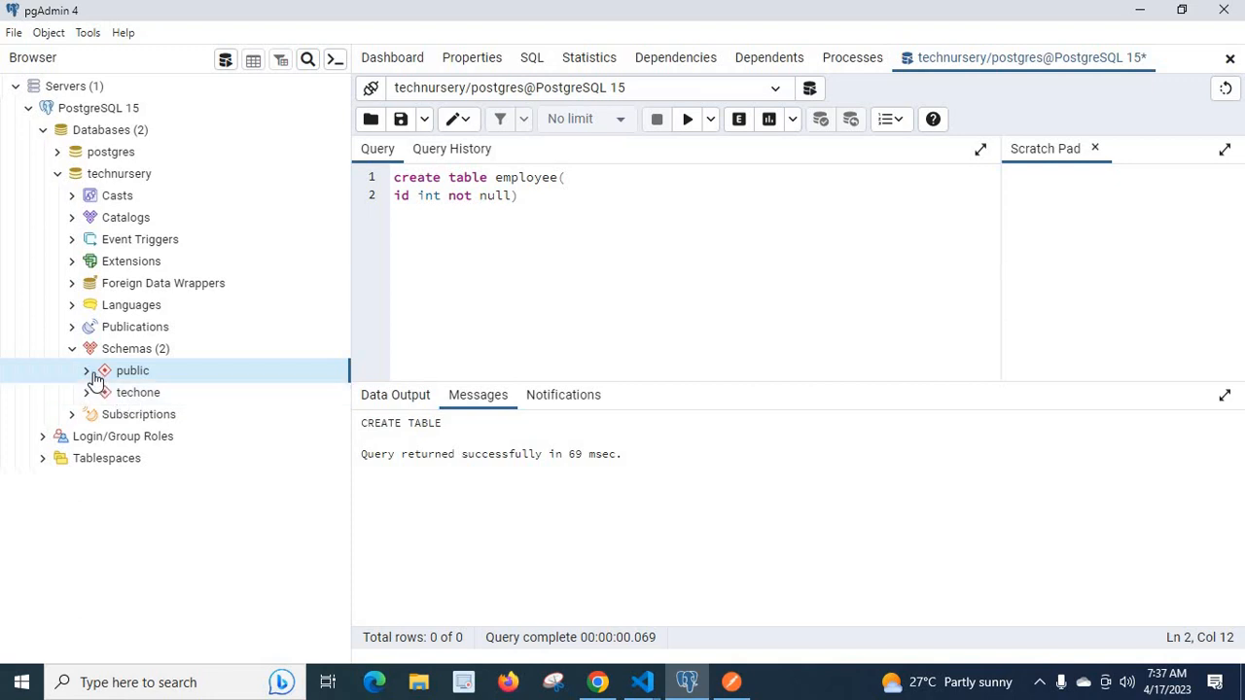
{"action": "mouse_move", "coordinate": [1231, 71]}
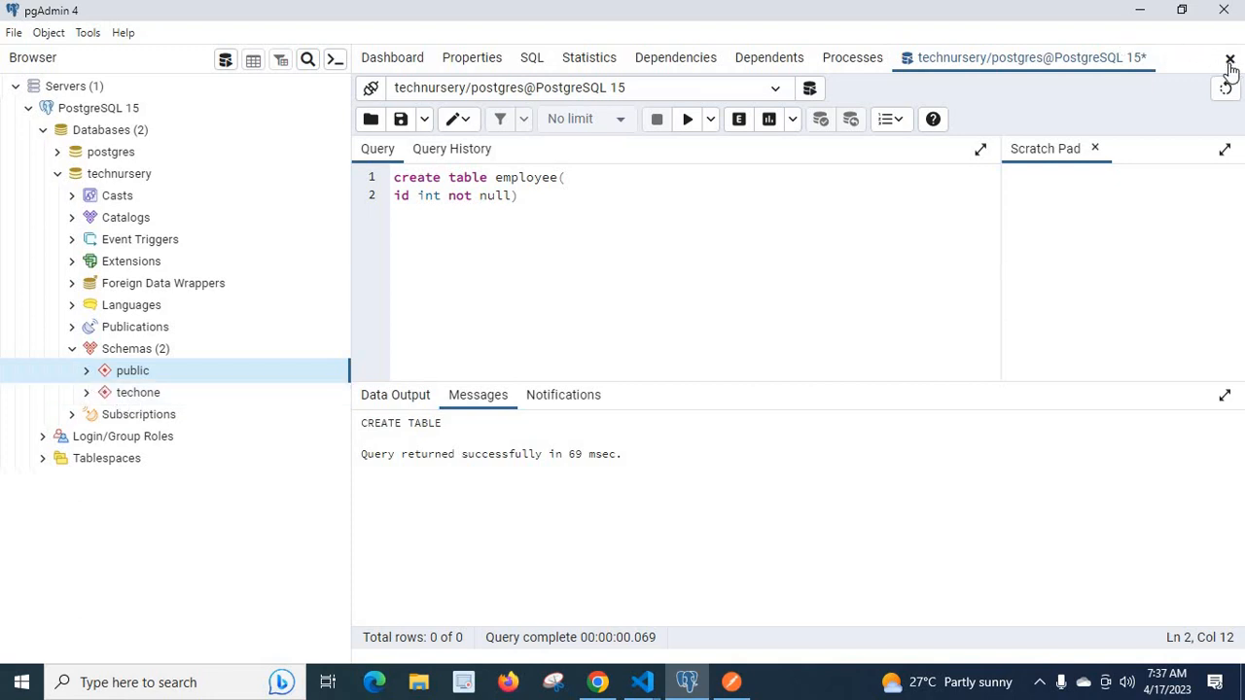
Close the Query Tool without saving, then drop the employee table from public.
{"action": "left_click", "coordinate": [1230, 57]}
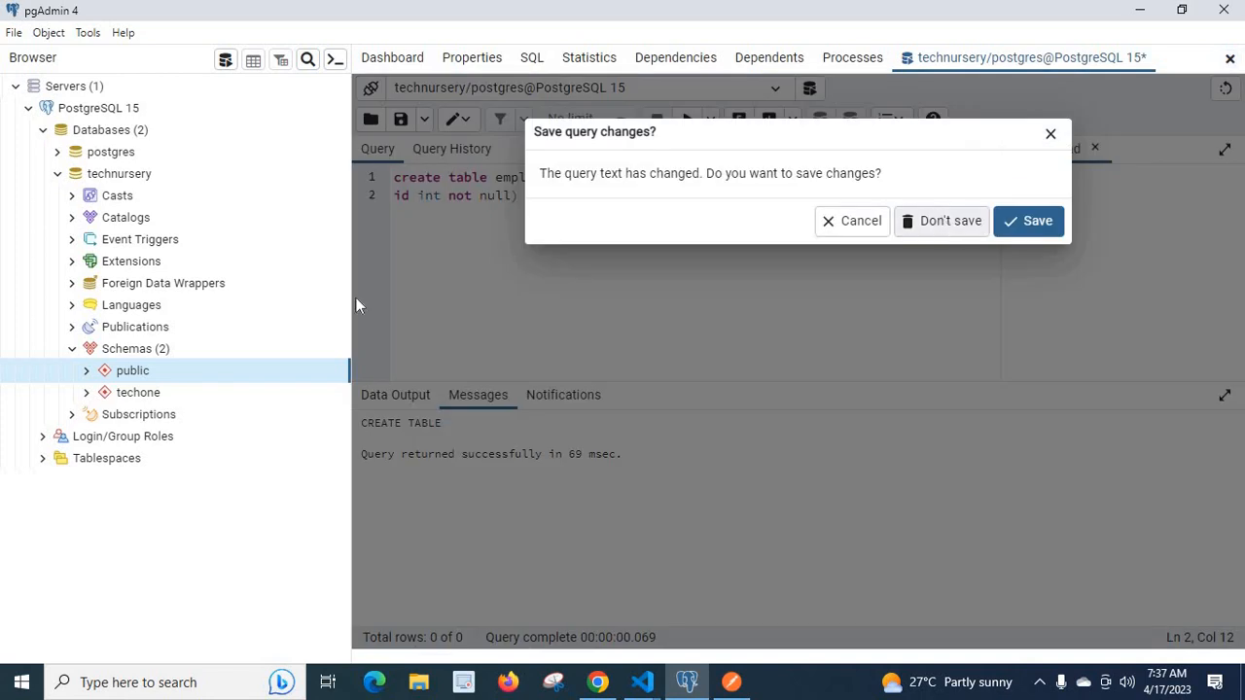
{"action": "left_click", "coordinate": [951, 221]}
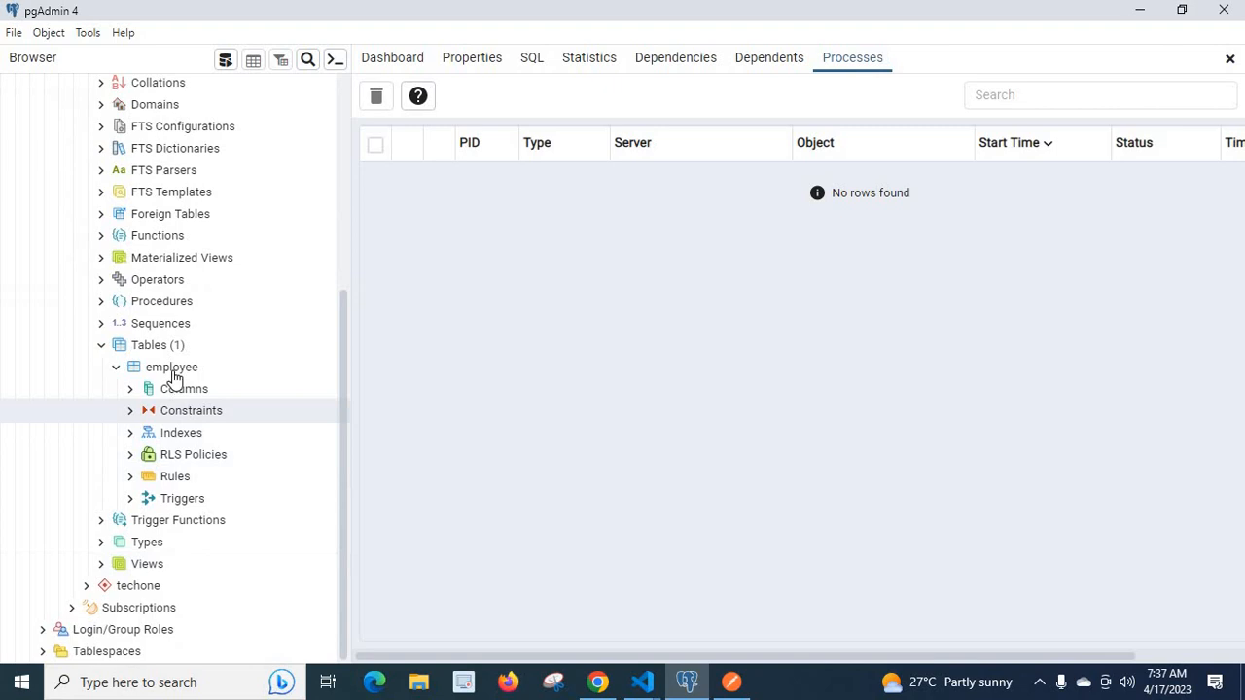
{"action": "right_click", "coordinate": [172, 367]}
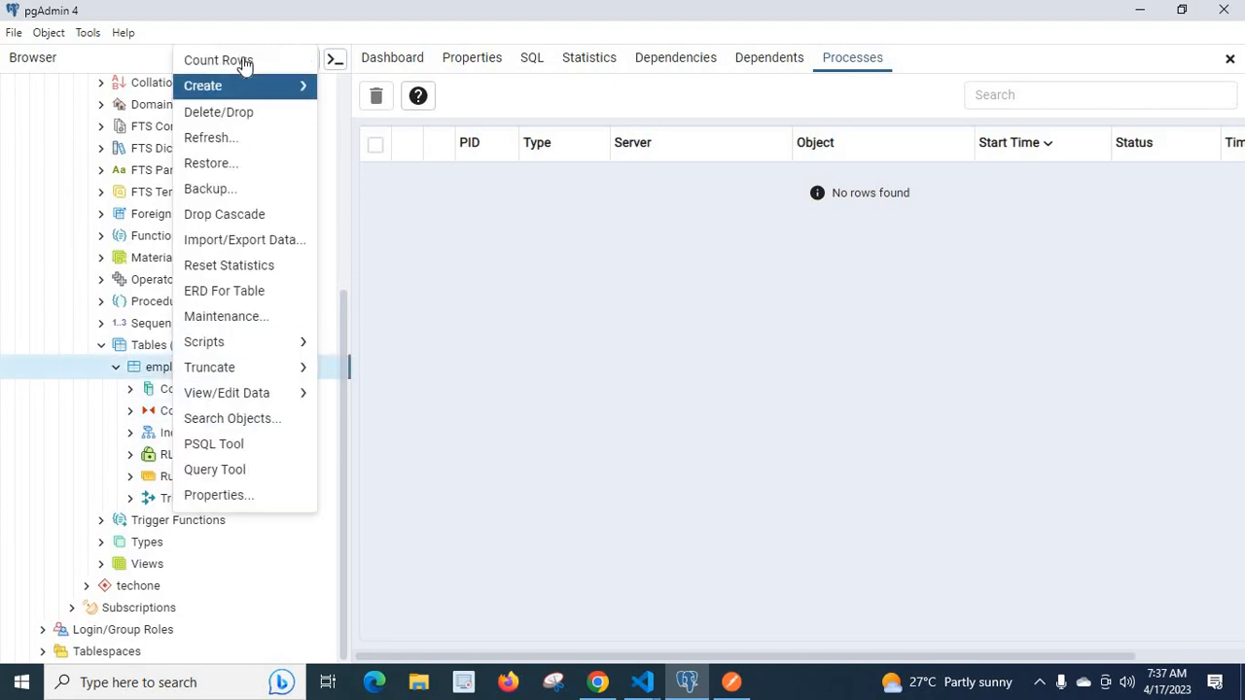
{"action": "left_click", "coordinate": [218, 112]}
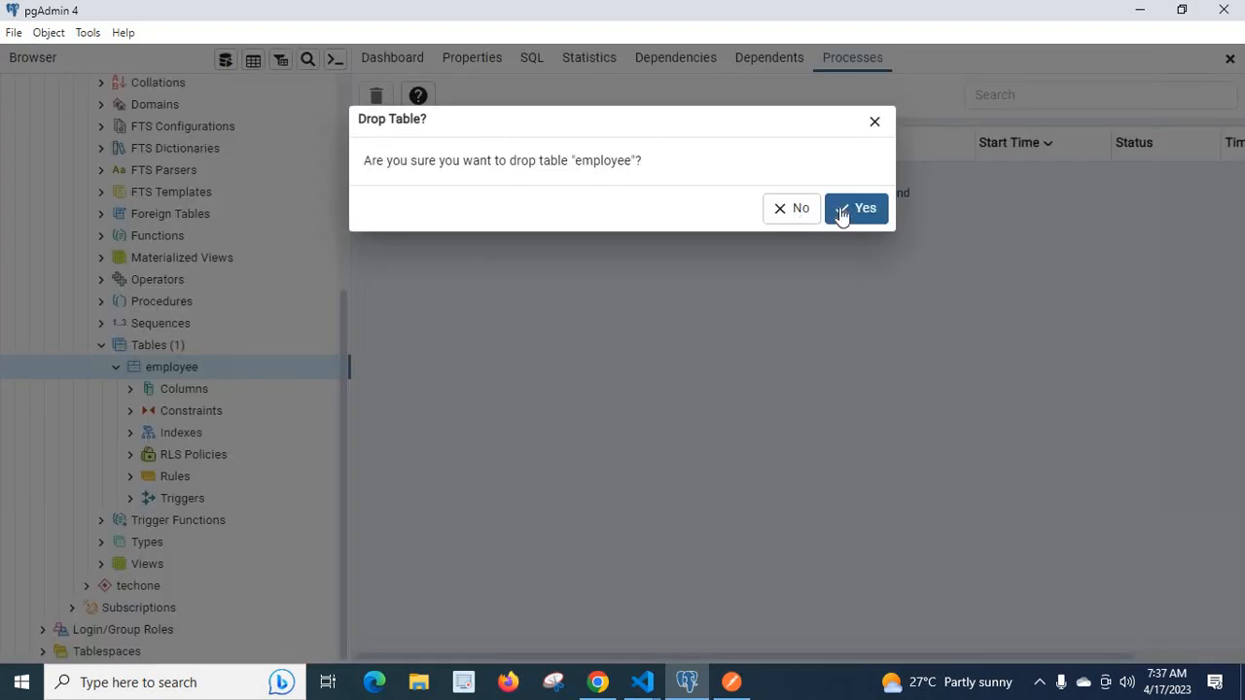
{"action": "left_click", "coordinate": [855, 207]}
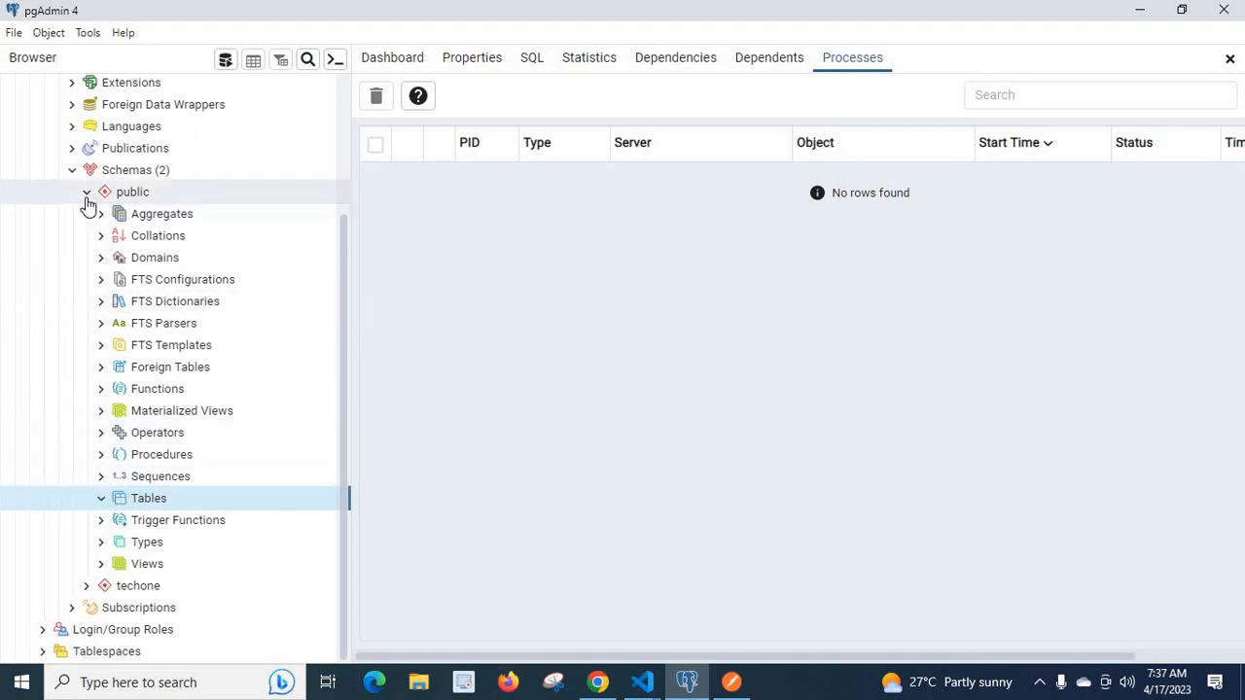
In techone's Query Tool, execute CREATE TABLE techone.employee(id int not null).
{"action": "left_click", "coordinate": [85, 192]}
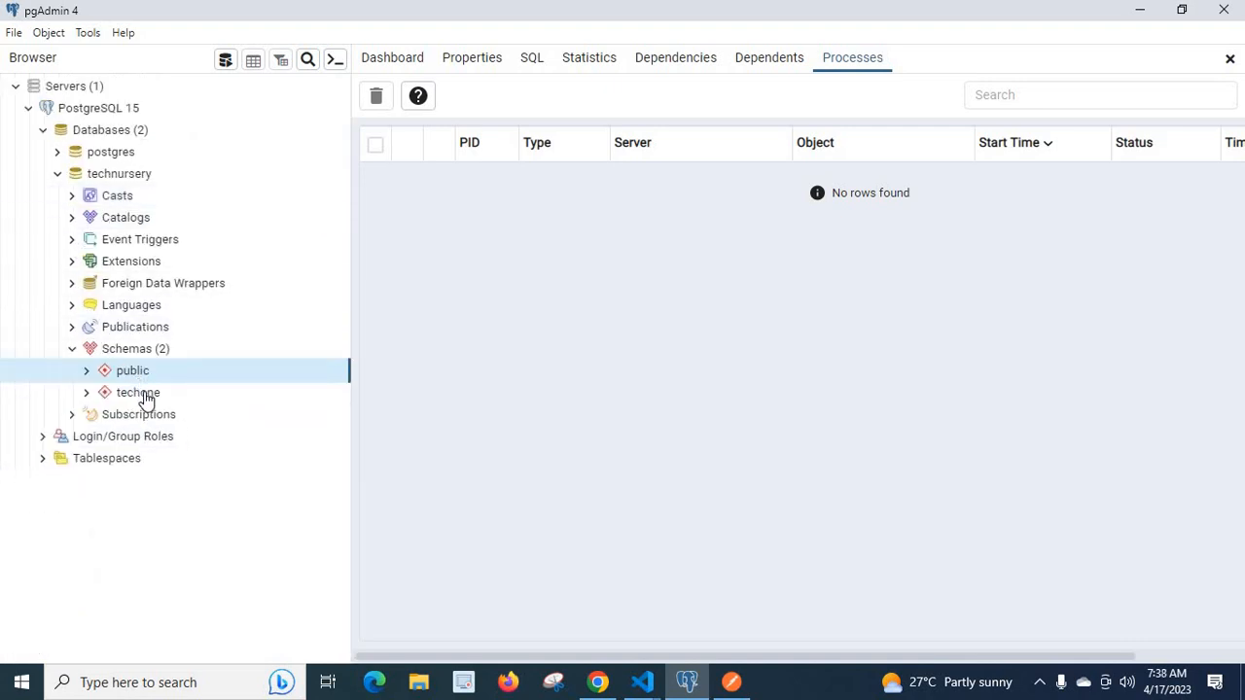
{"action": "right_click", "coordinate": [137, 392]}
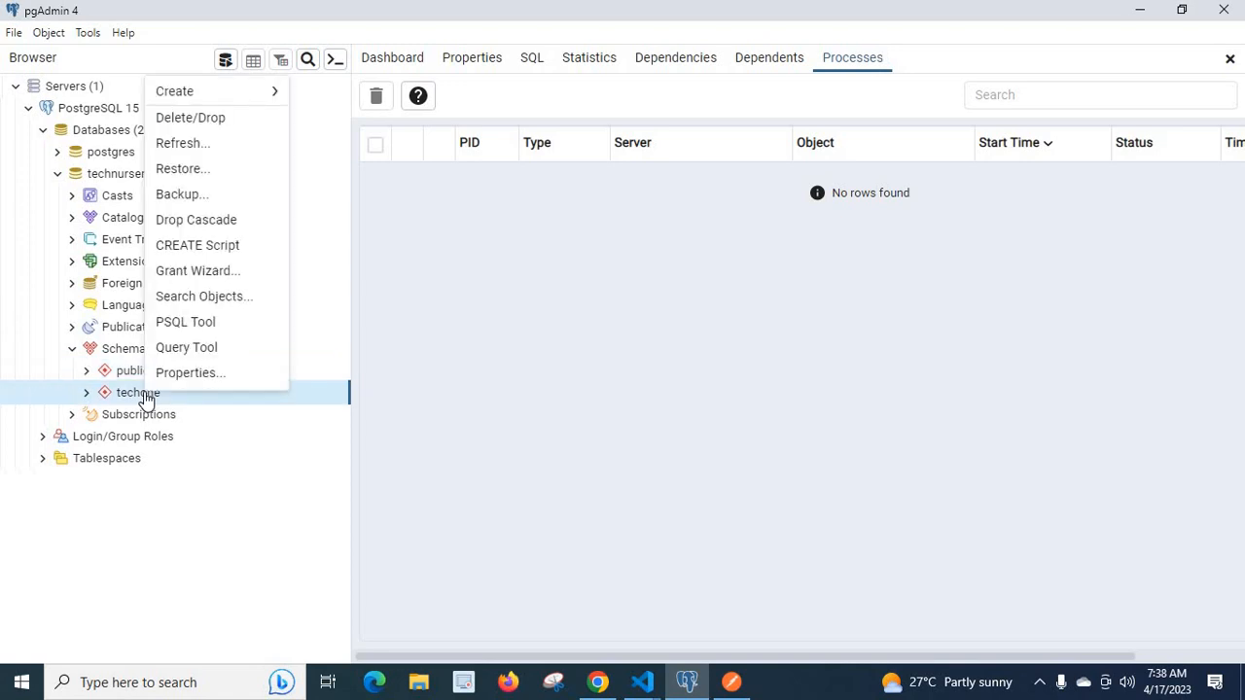
{"action": "mouse_move", "coordinate": [186, 348]}
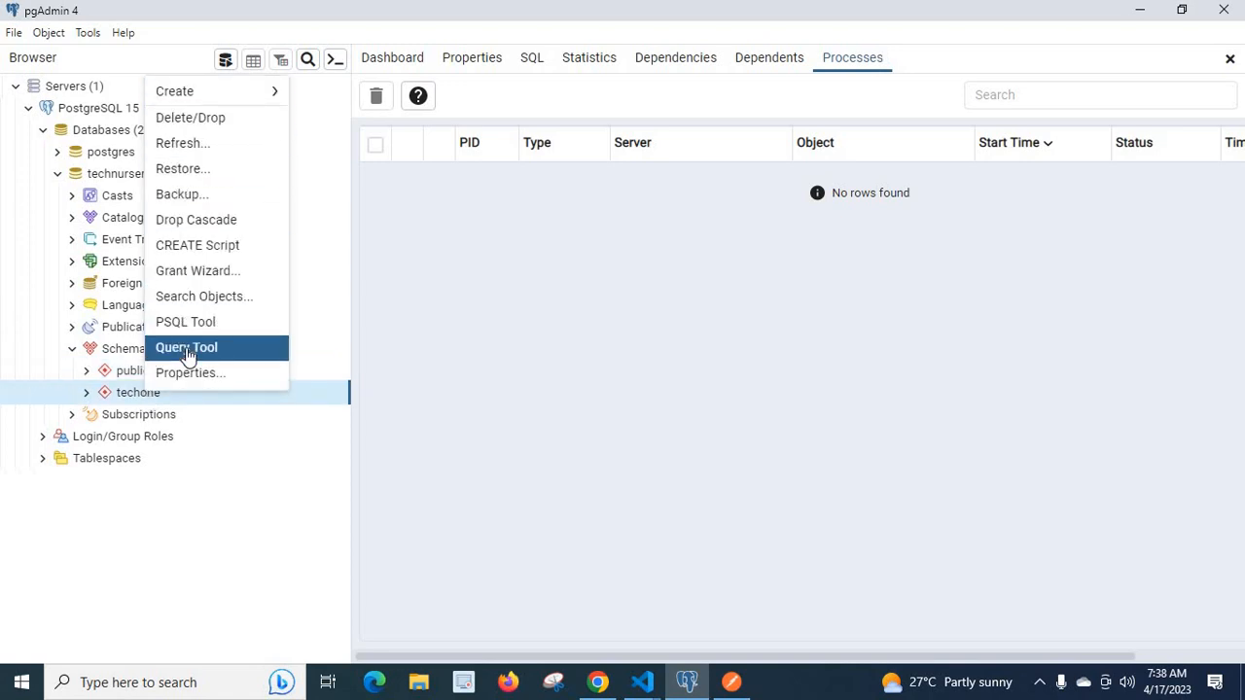
{"action": "left_click", "coordinate": [187, 348]}
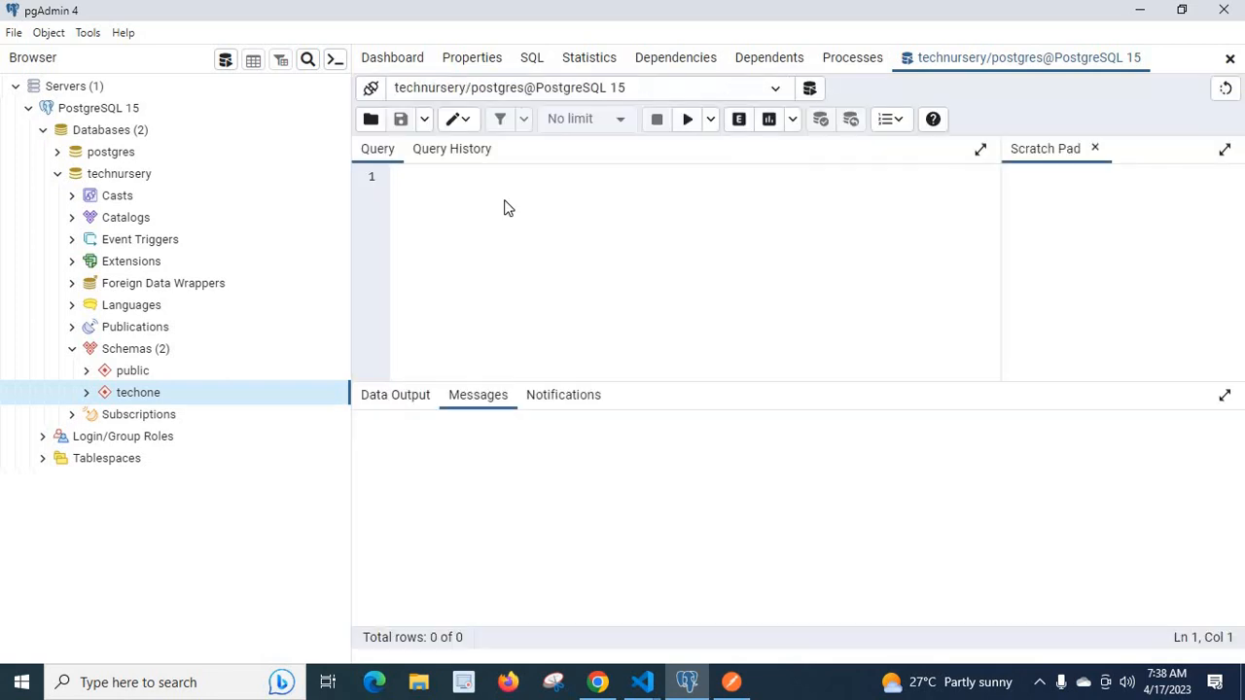
{"action": "type", "text": "crate"}
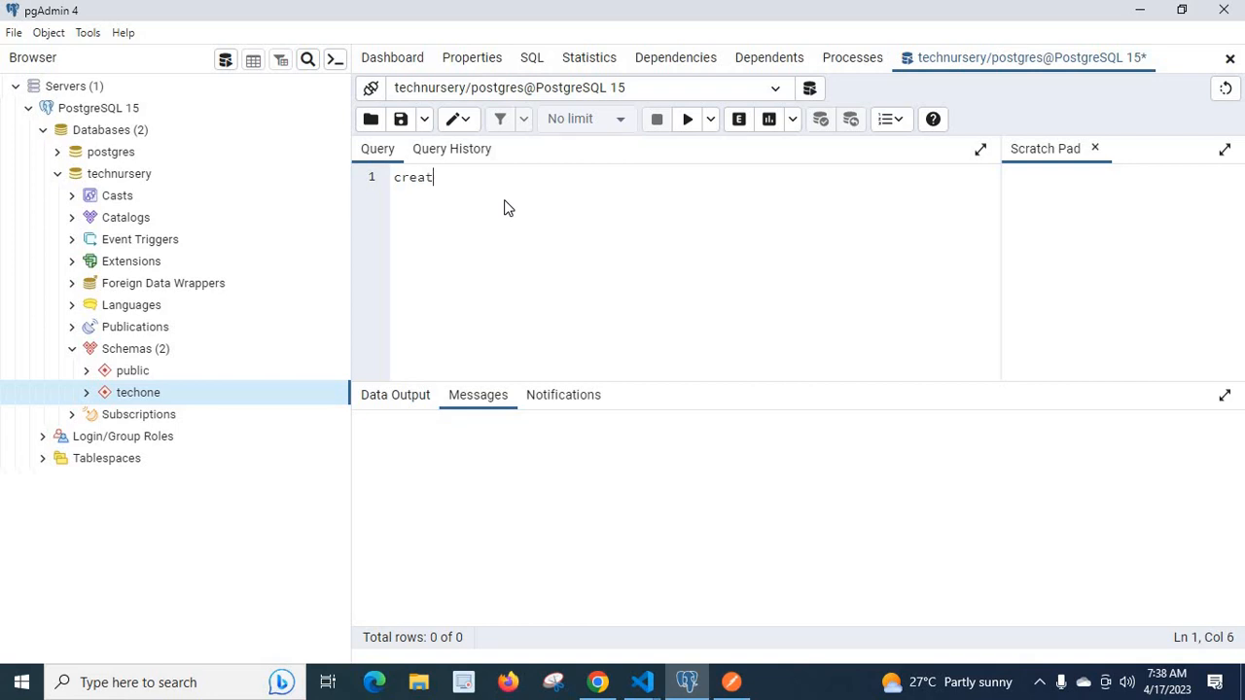
{"action": "type", "text": "e table"}
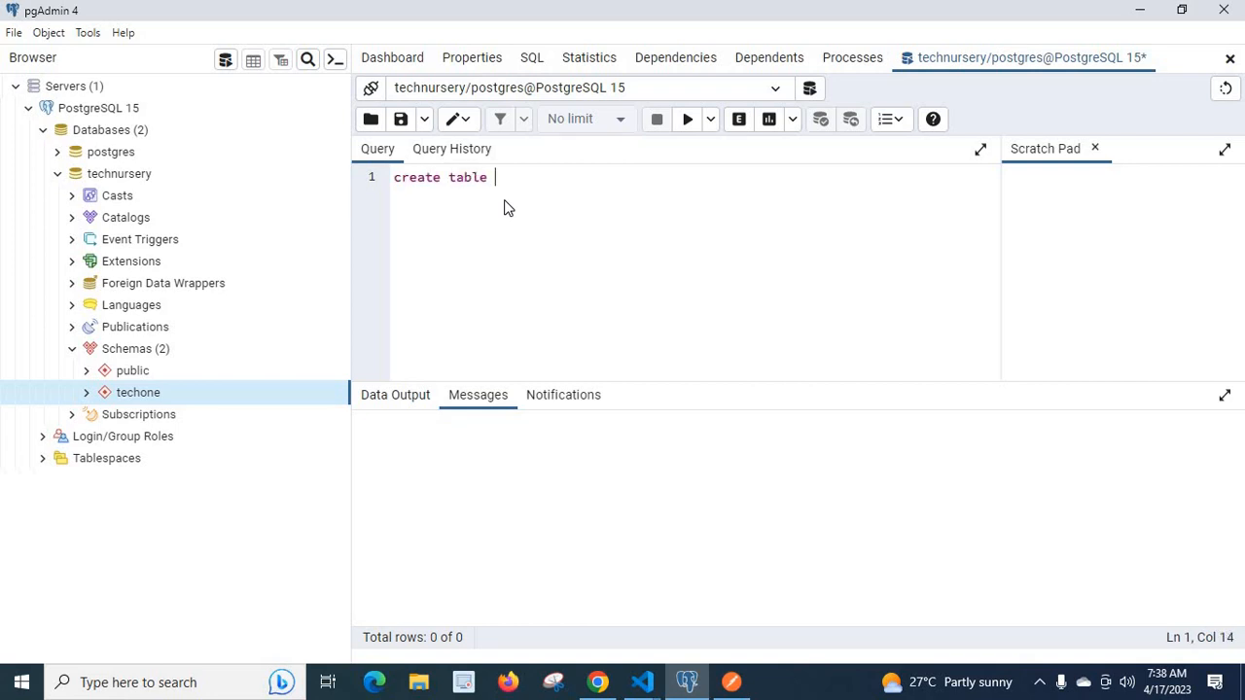
{"action": "type", "text": "t"}
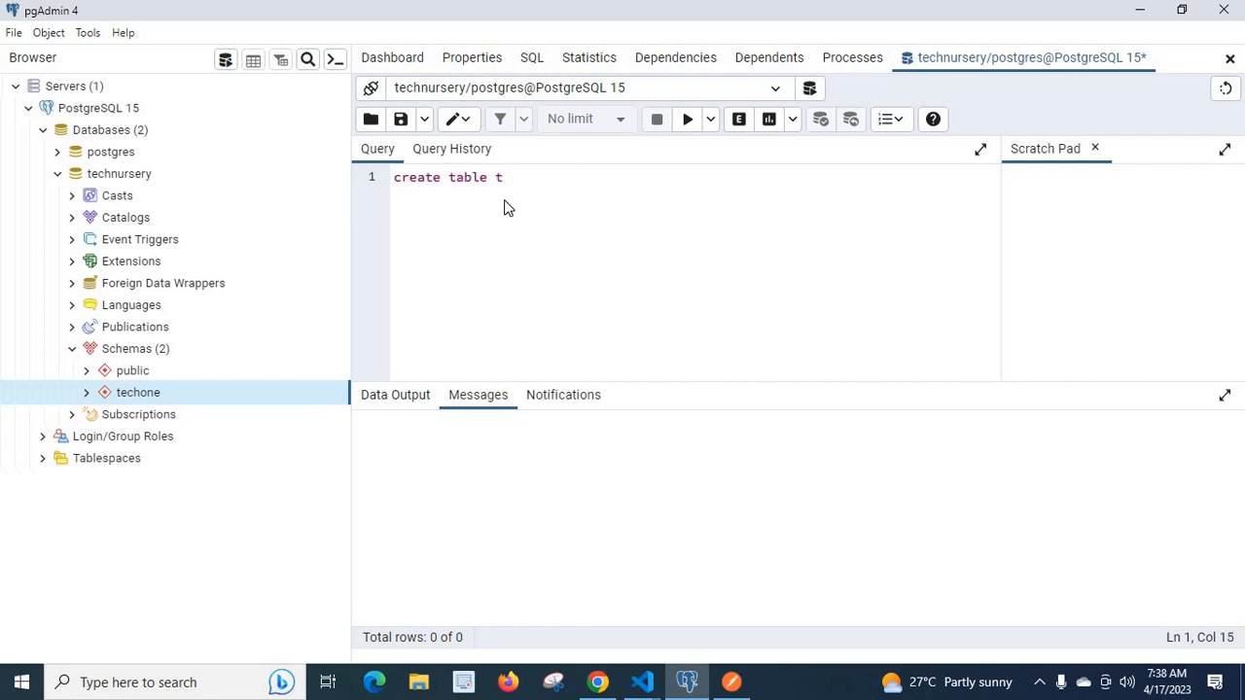
{"action": "type", "text": "e"}
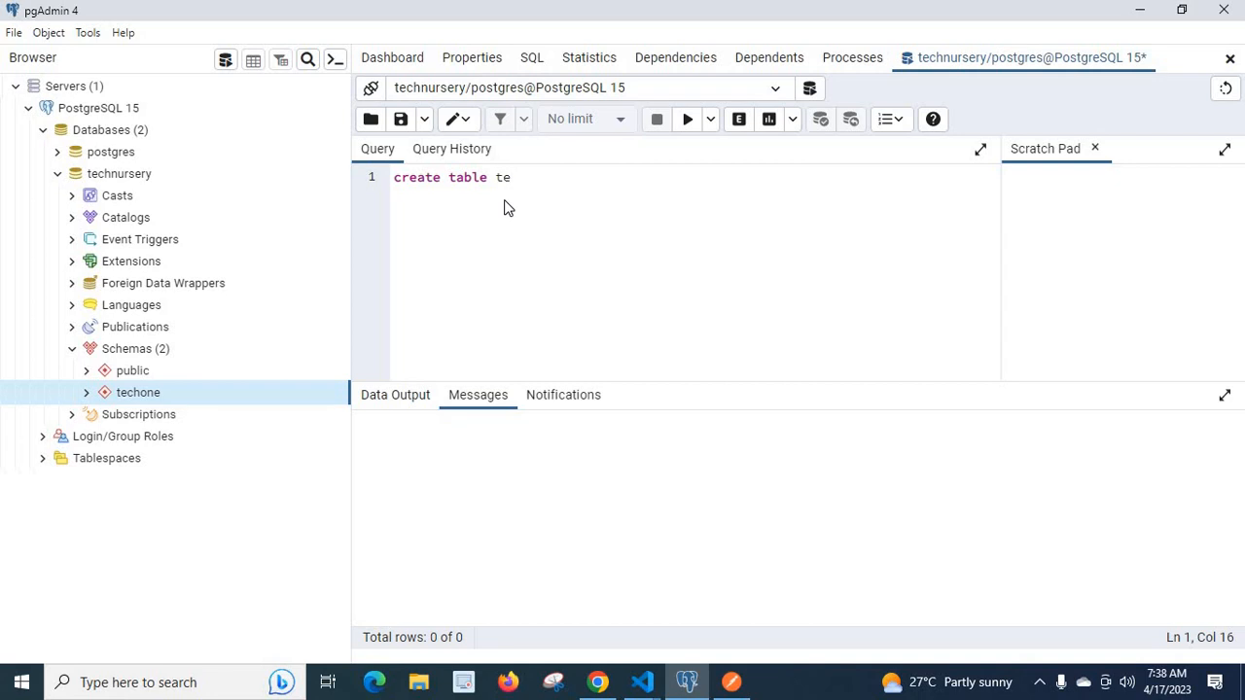
{"action": "type", "text": "c"}
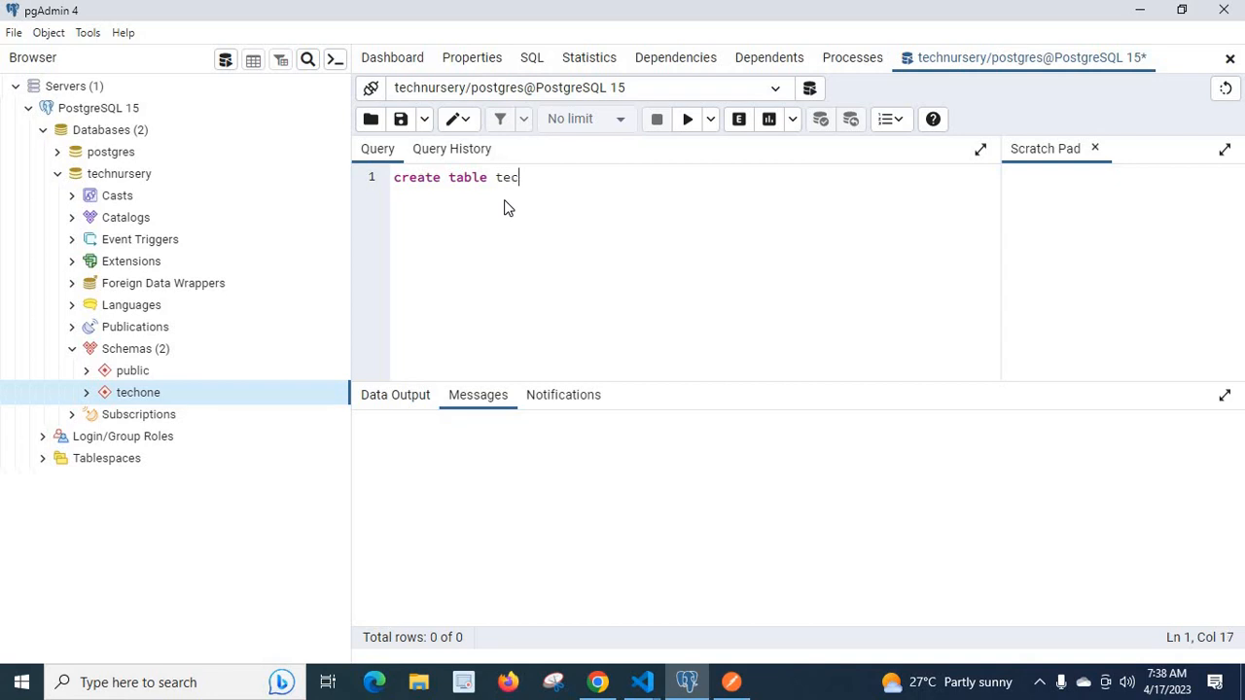
{"action": "type", "text": "hone."}
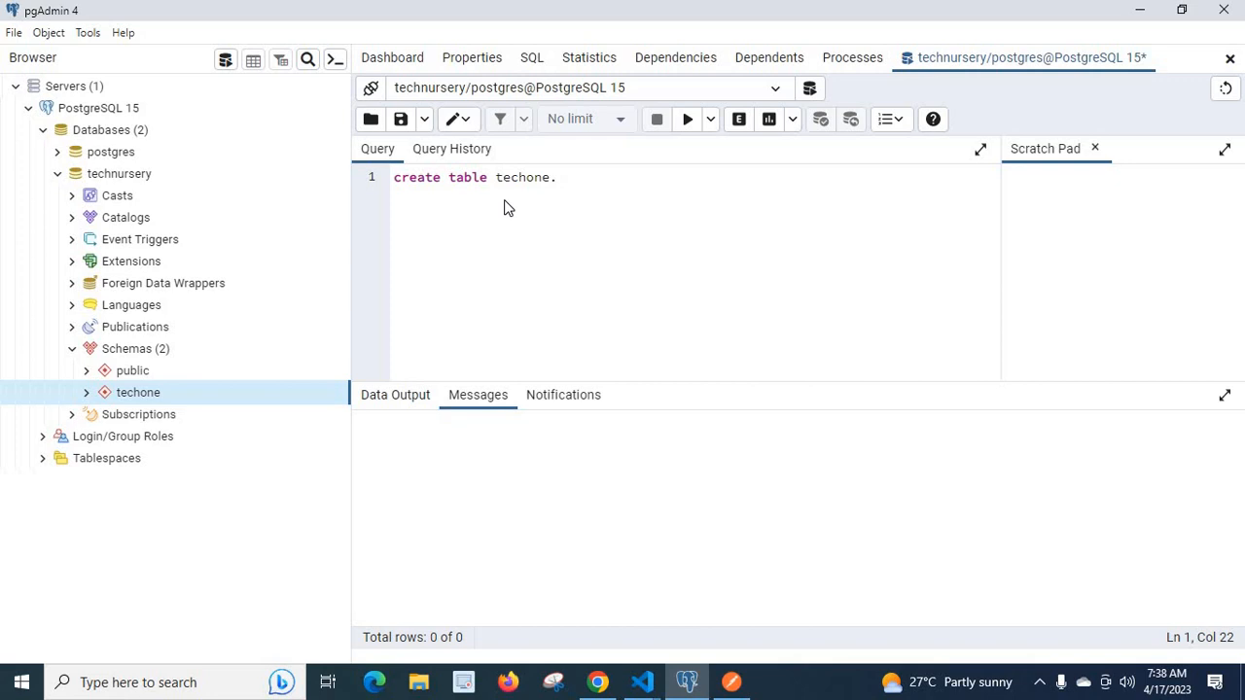
{"action": "type", "text": ".employee("}
{"action": "type", "text": "id int not )"}
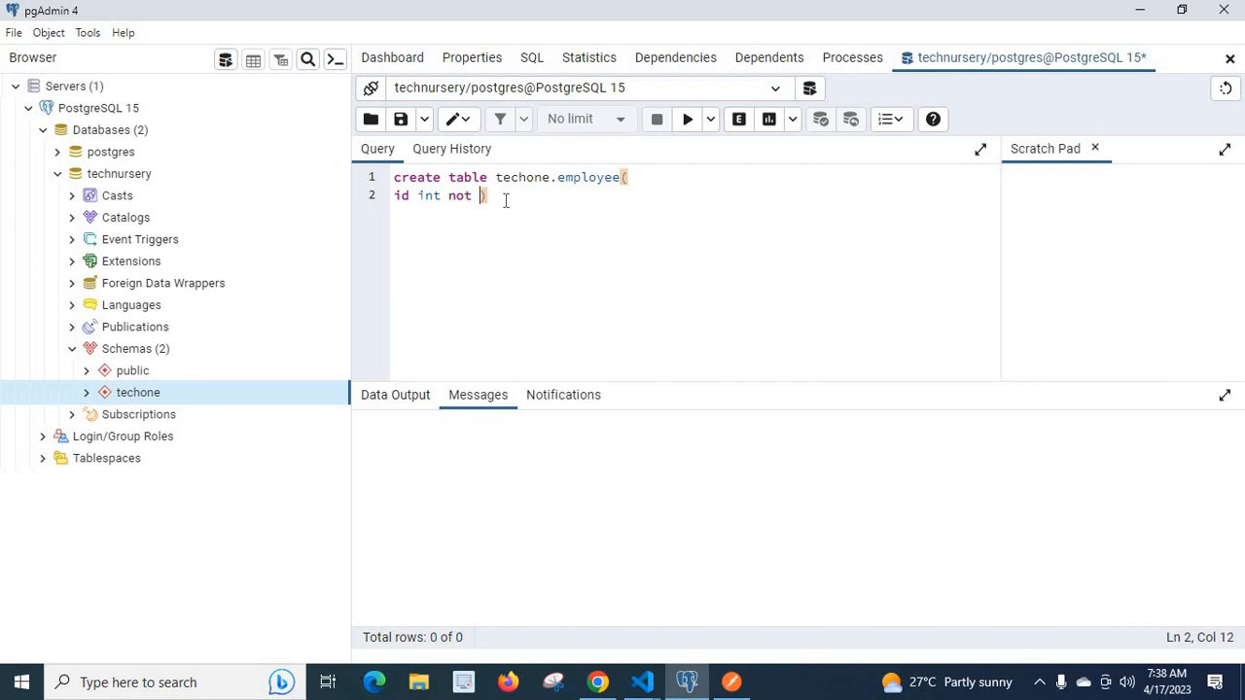
{"action": "type", "text": "null"}
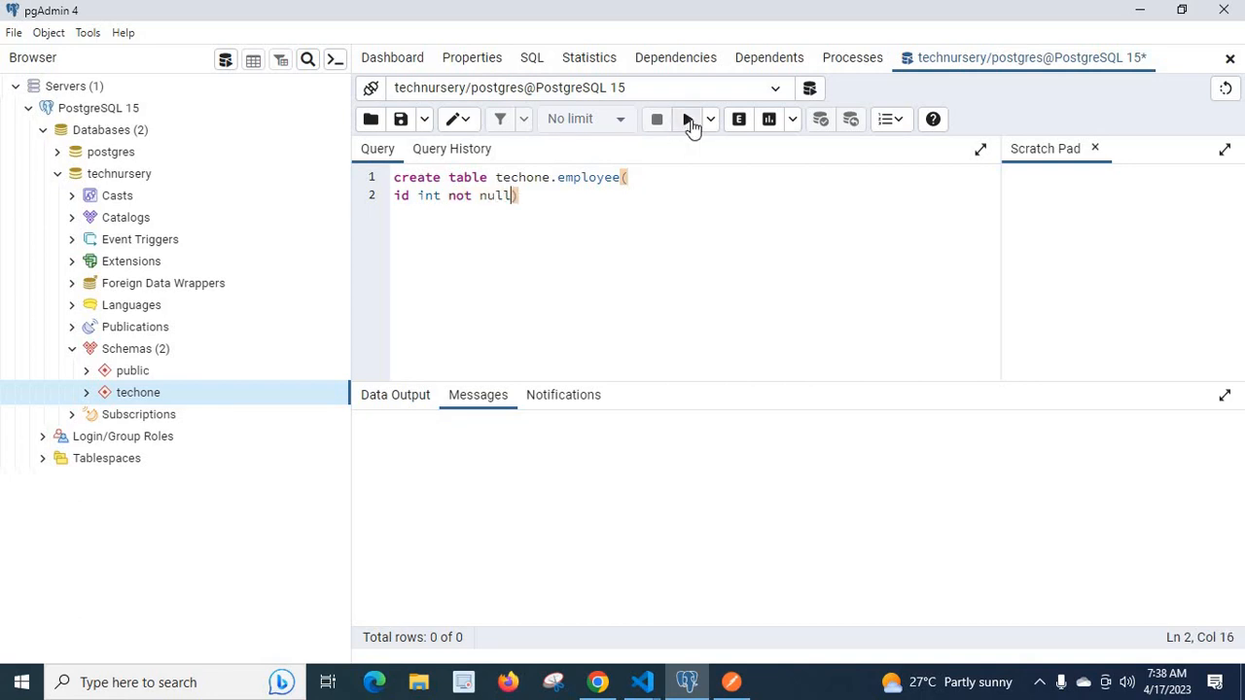
{"action": "left_click", "coordinate": [687, 119]}
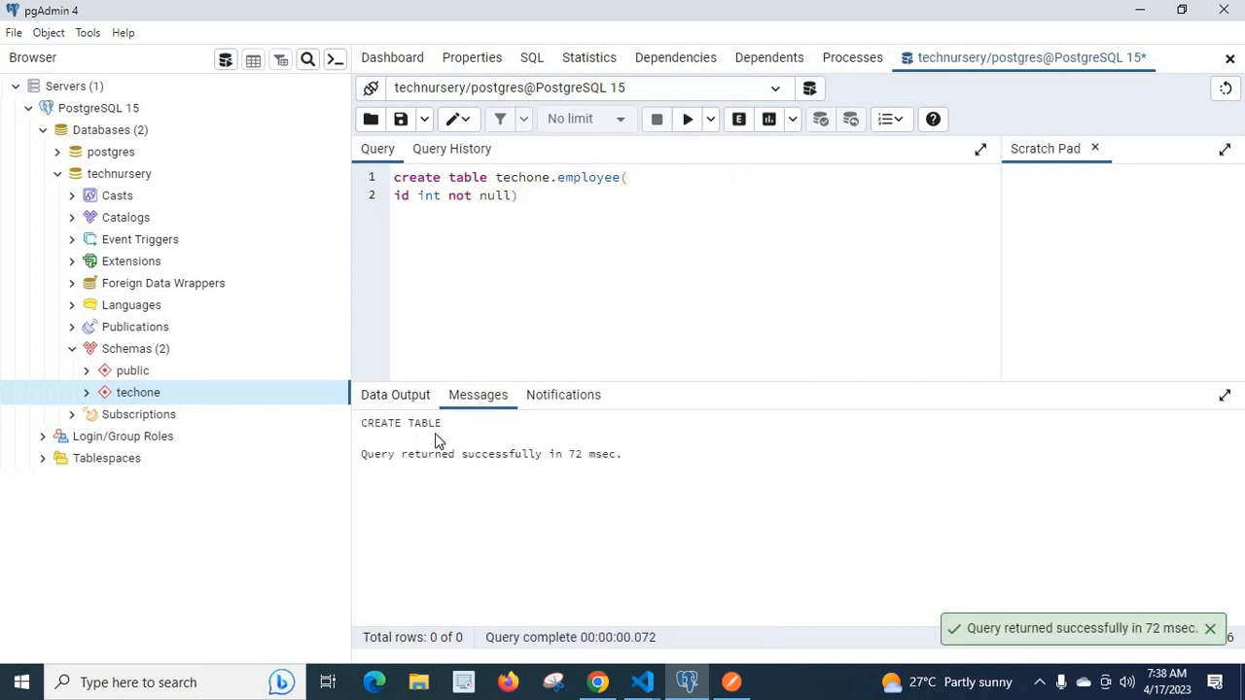
Expand techone's Tables in the Browser tree to show the employee table.
{"action": "right_click", "coordinate": [138, 392]}
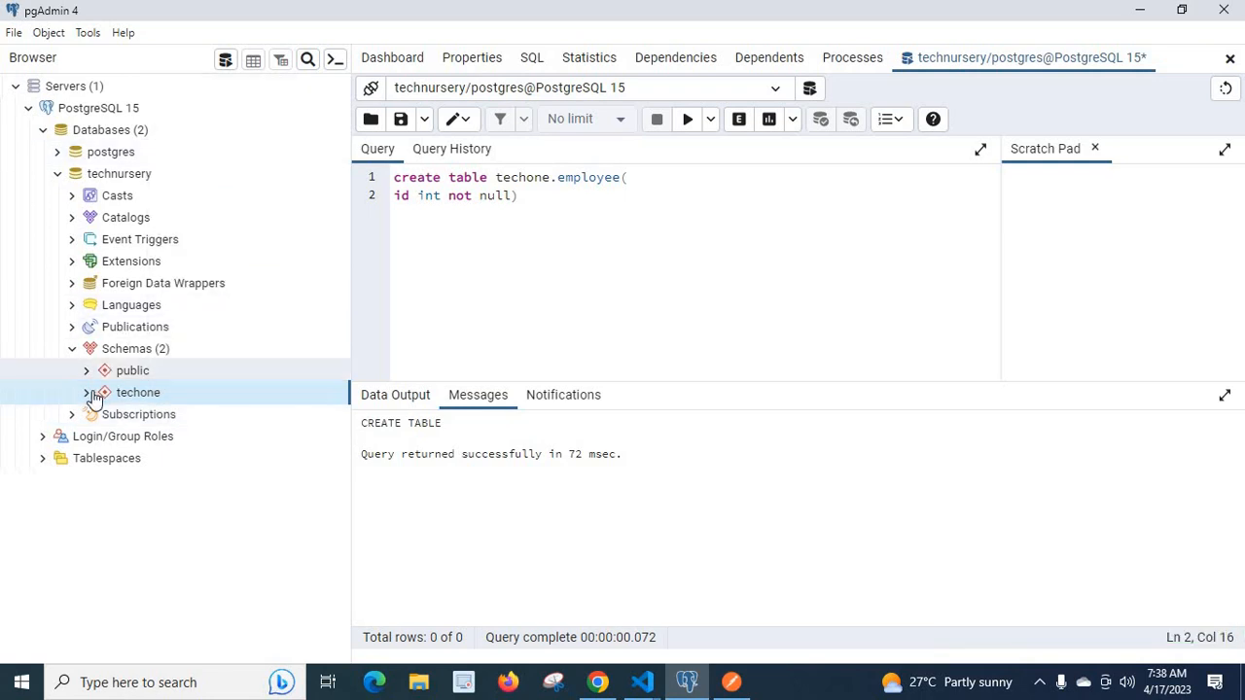
{"action": "left_click", "coordinate": [87, 392]}
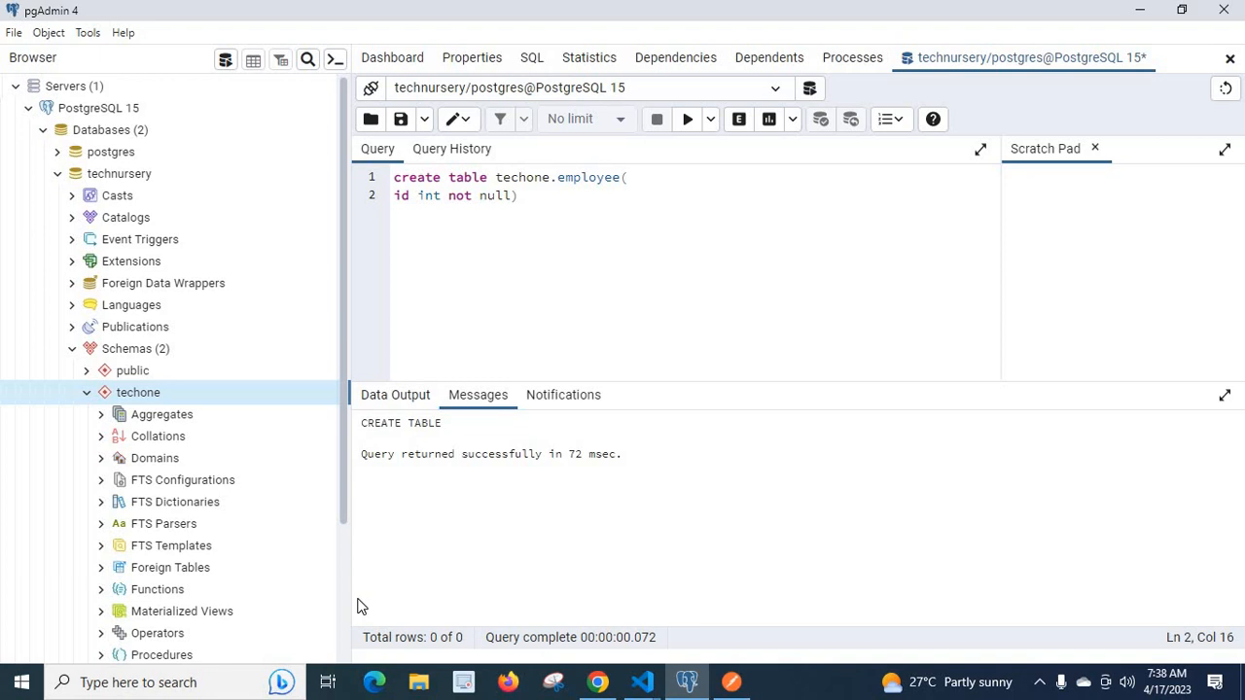
{"action": "scroll", "scroll_direction": "down", "scroll_amount": 3}
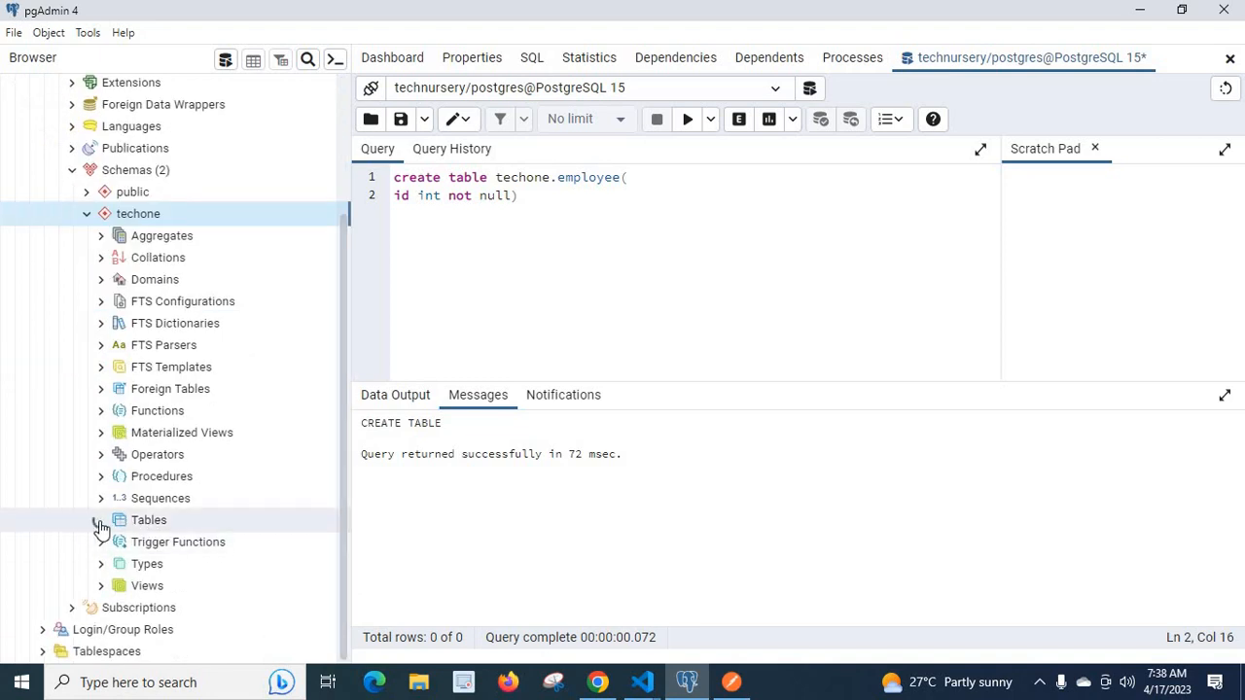
{"action": "left_click", "coordinate": [101, 519]}
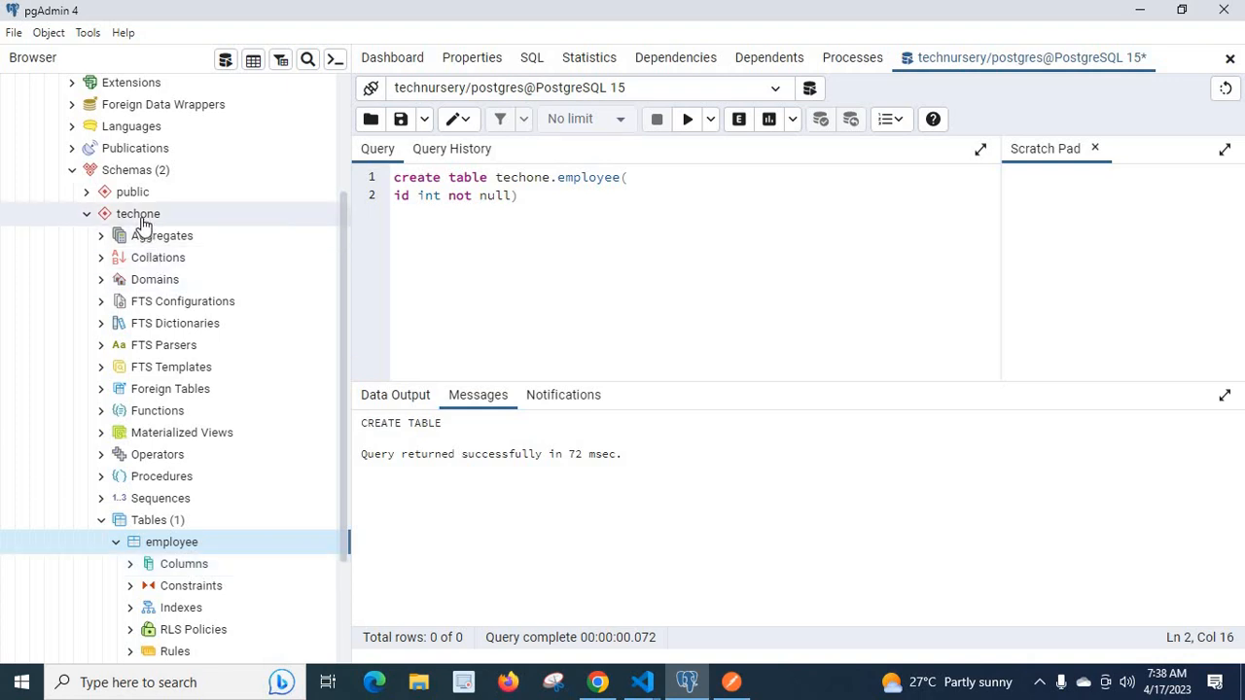
{"action": "mouse_move", "coordinate": [137, 217]}
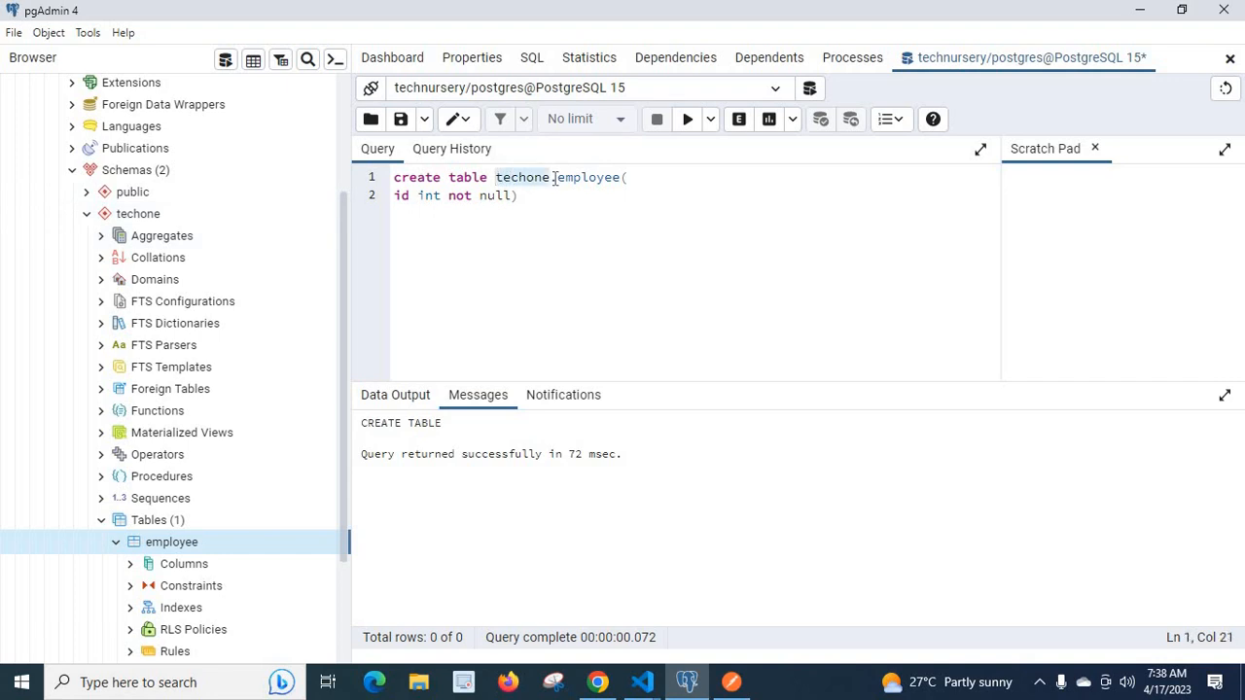
{"action": "mouse_move", "coordinate": [600, 177]}
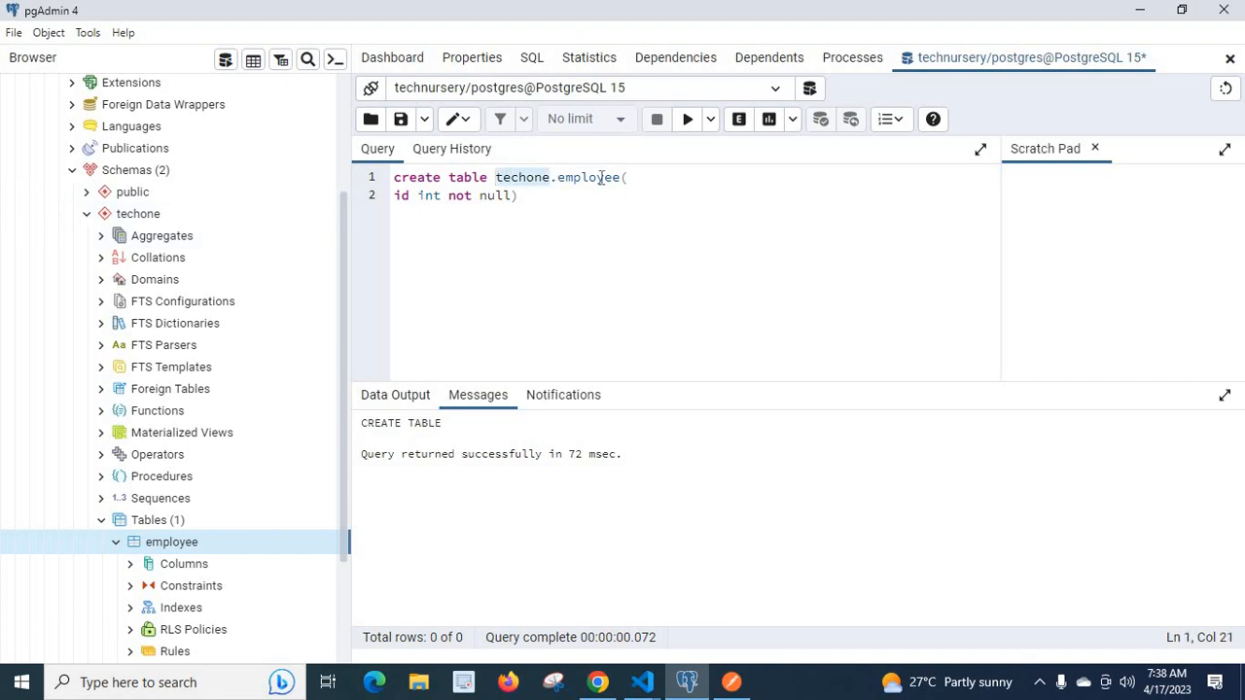